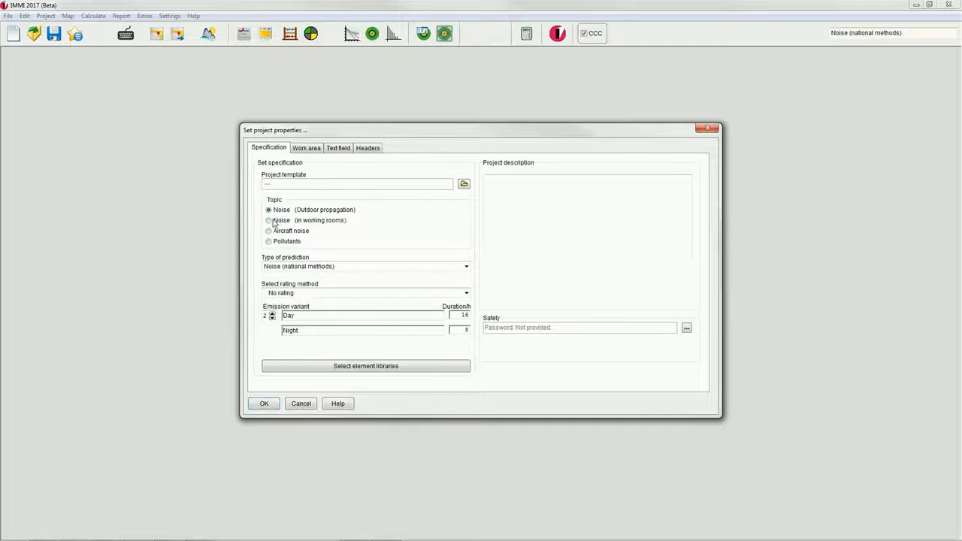
Step: Set the project topic to Noise (in working rooms) with only the Day emission variant
{"action": "left_click", "coordinate": [268, 220]}
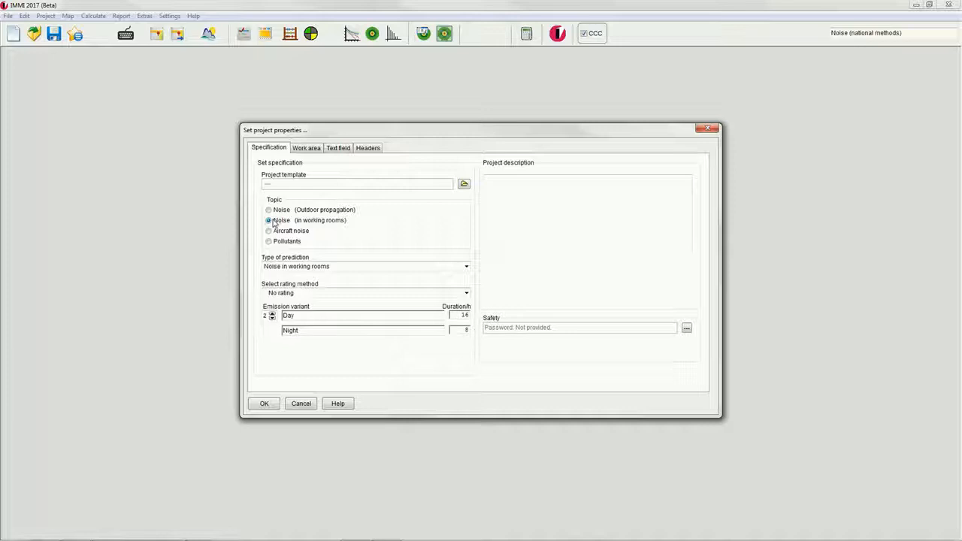
{"action": "left_click", "coordinate": [268, 220]}
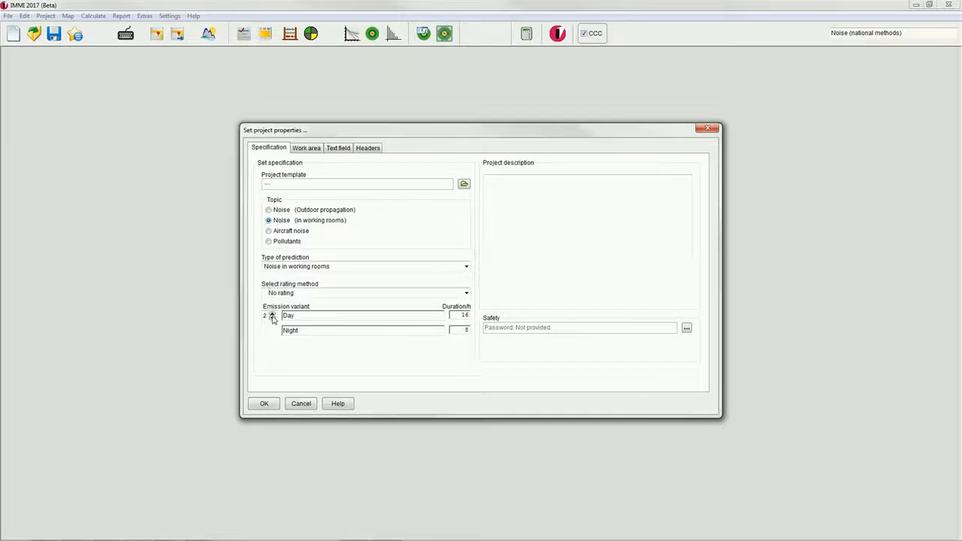
{"action": "left_click", "coordinate": [271, 319]}
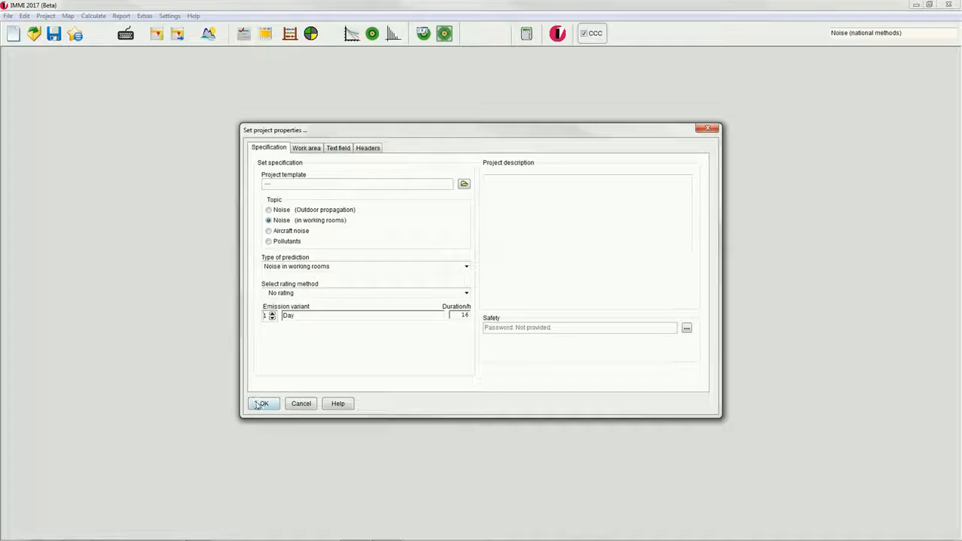
{"action": "left_click", "coordinate": [263, 403]}
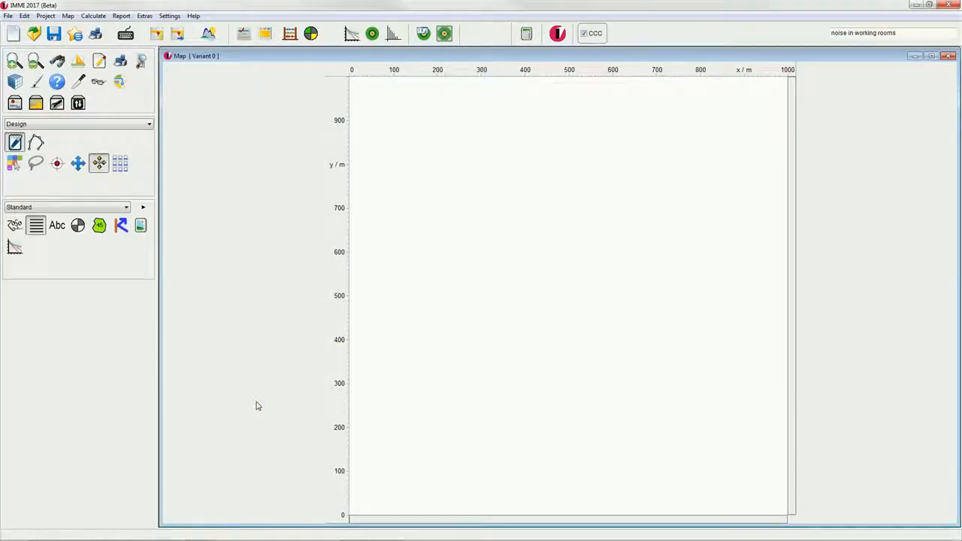
{"action": "mouse_move", "coordinate": [260, 398]}
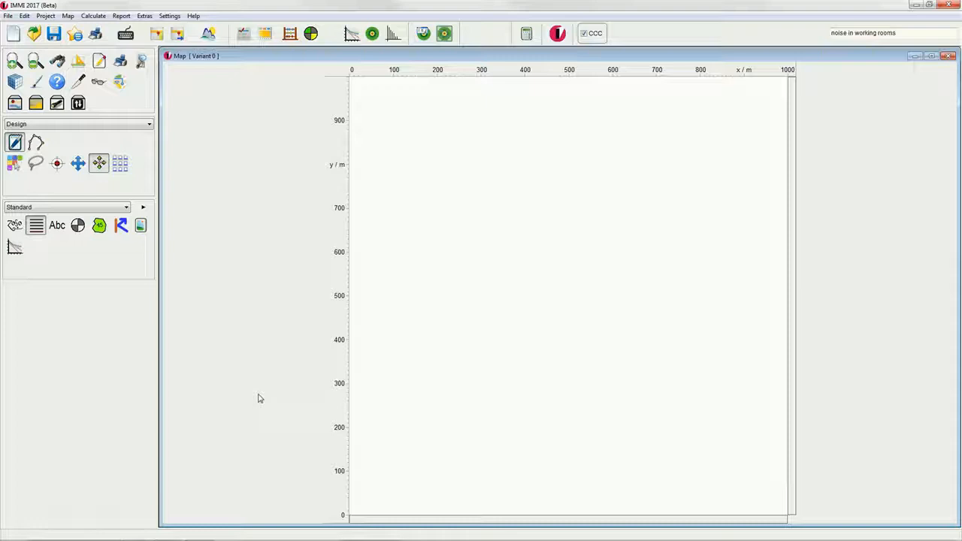
{"action": "mouse_move", "coordinate": [320, 377]}
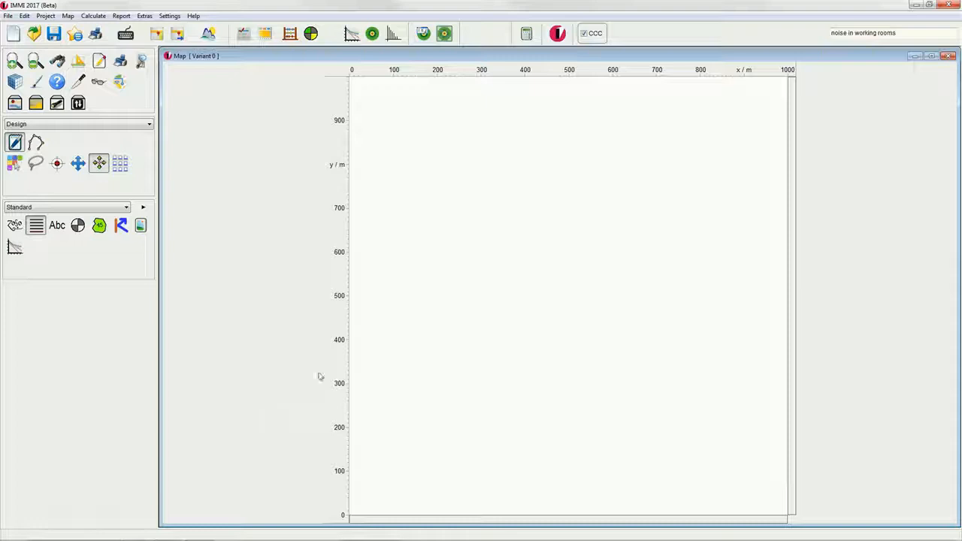
Step: Call up the empty map's options, including the background image entry
{"action": "left_click", "coordinate": [93, 15]}
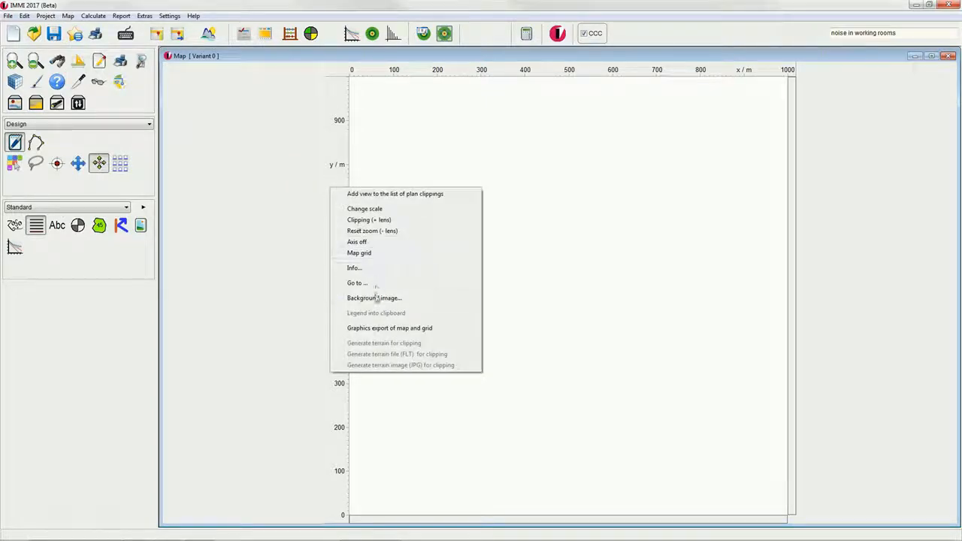
Step: Add the floor plan TIF file as a single background image
{"action": "left_click", "coordinate": [373, 297]}
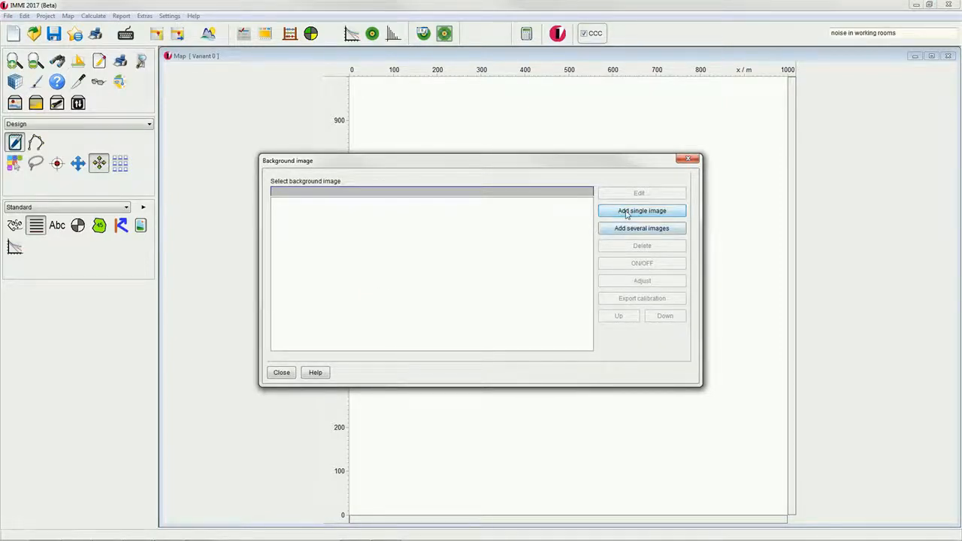
{"action": "left_click", "coordinate": [641, 211]}
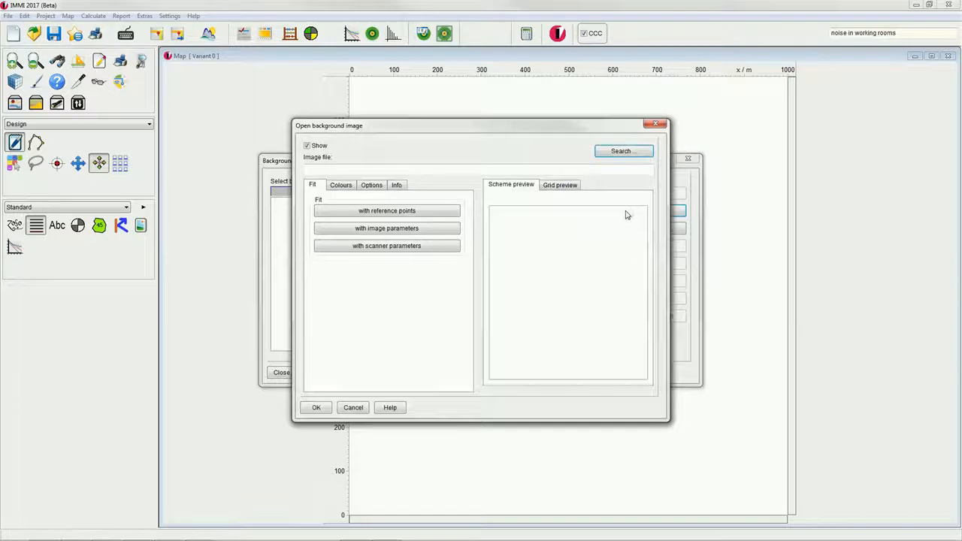
{"action": "left_click", "coordinate": [623, 151]}
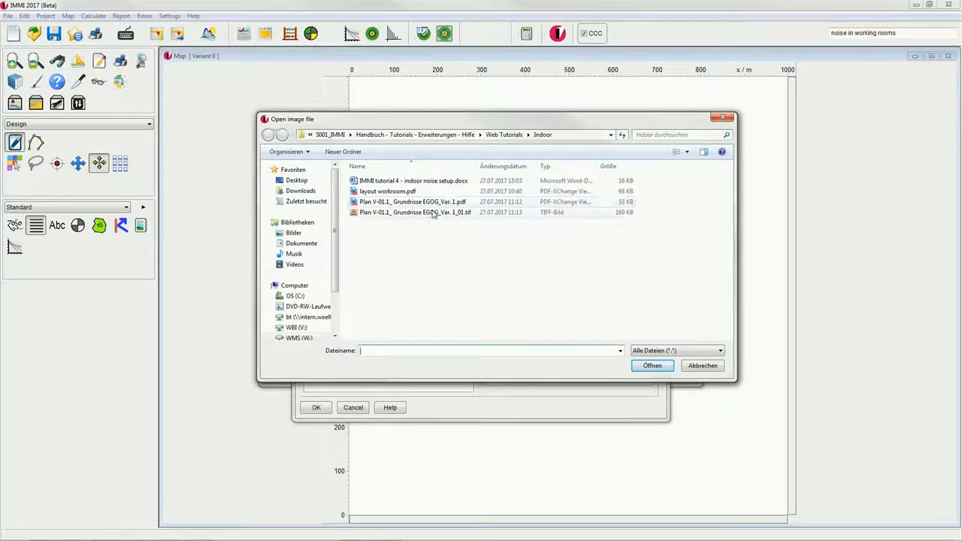
{"action": "left_click", "coordinate": [414, 212]}
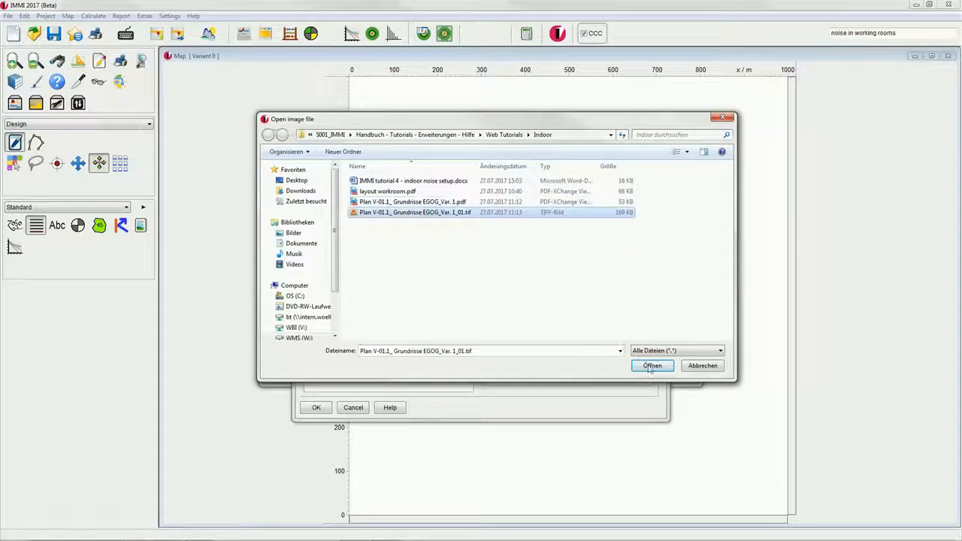
{"action": "left_click", "coordinate": [651, 365]}
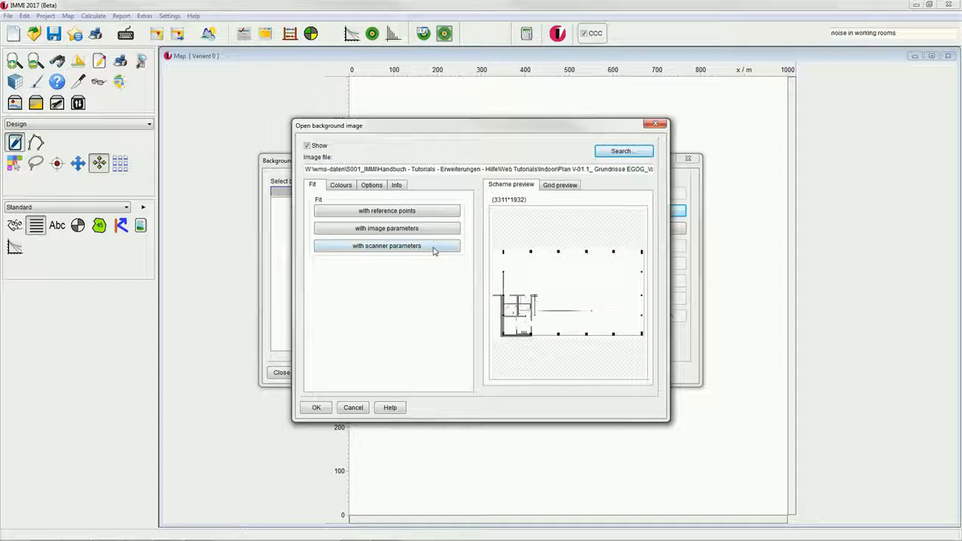
Step: Fit the image with scanner parameters, accept it and close the image list
{"action": "left_click", "coordinate": [387, 246]}
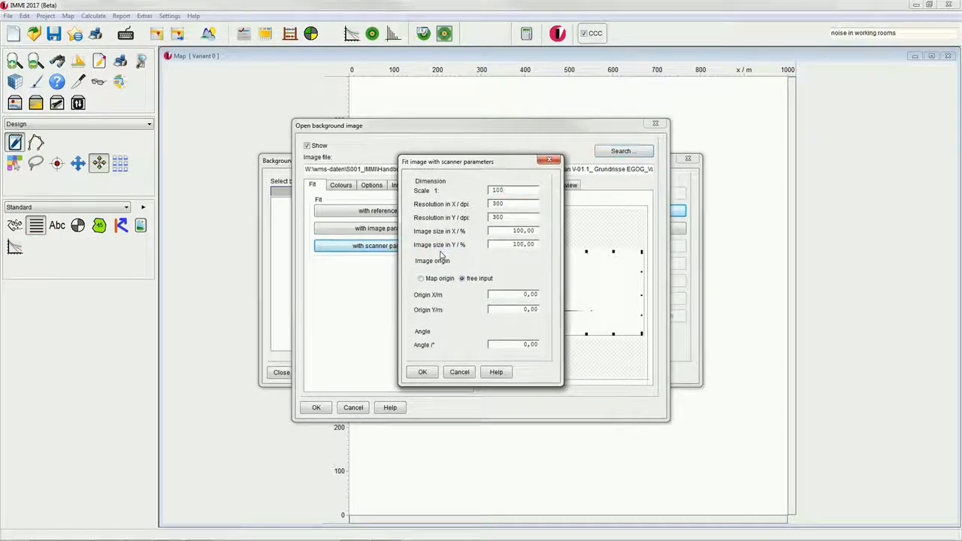
{"action": "left_click", "coordinate": [422, 371]}
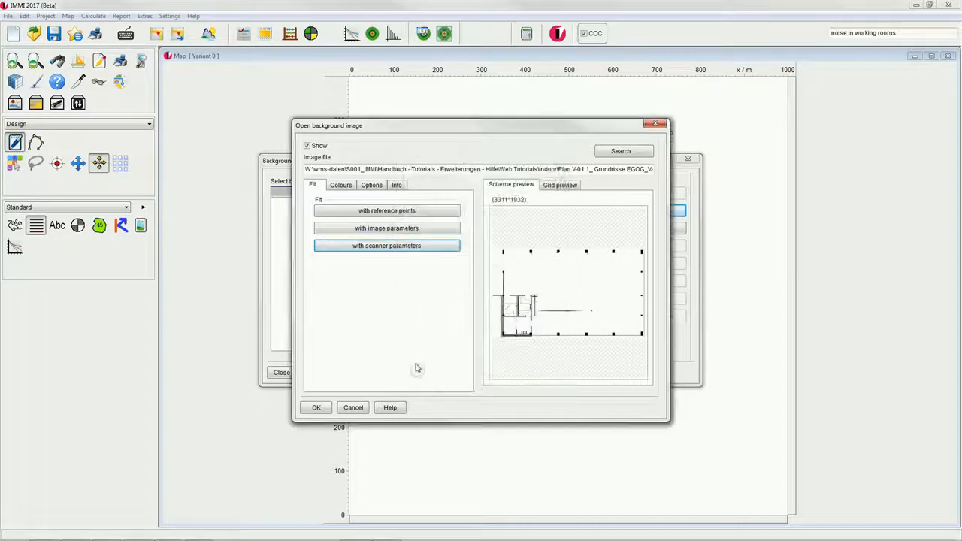
{"action": "left_click", "coordinate": [316, 407]}
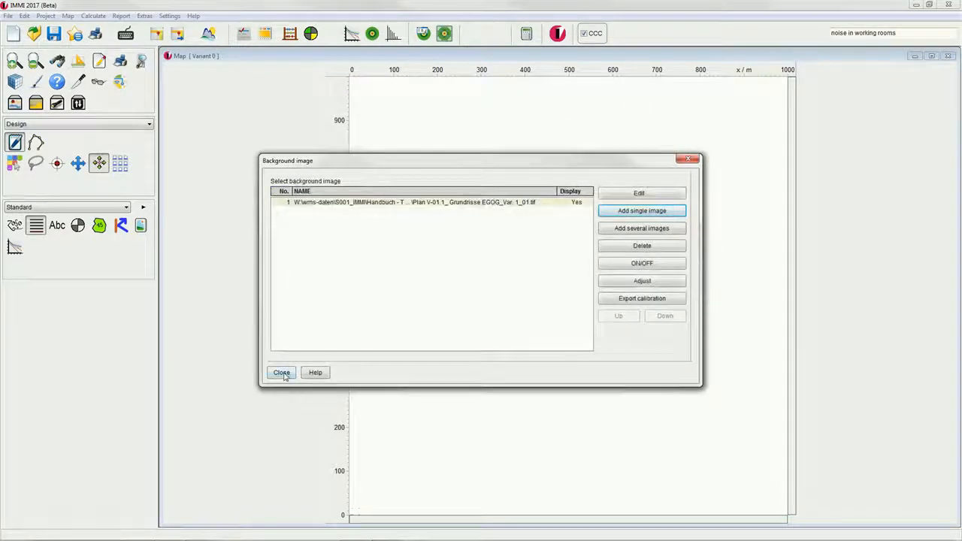
{"action": "left_click", "coordinate": [281, 373]}
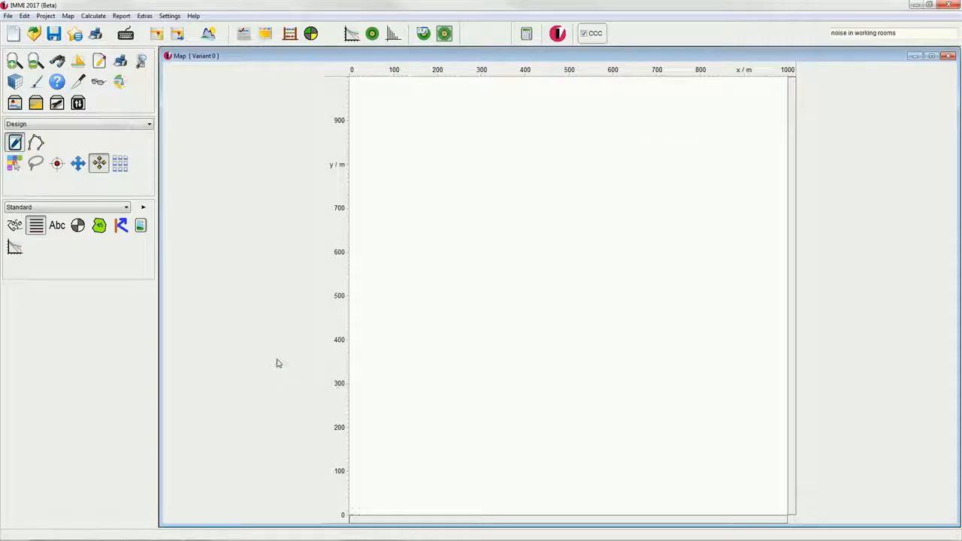
{"action": "mouse_move", "coordinate": [283, 334]}
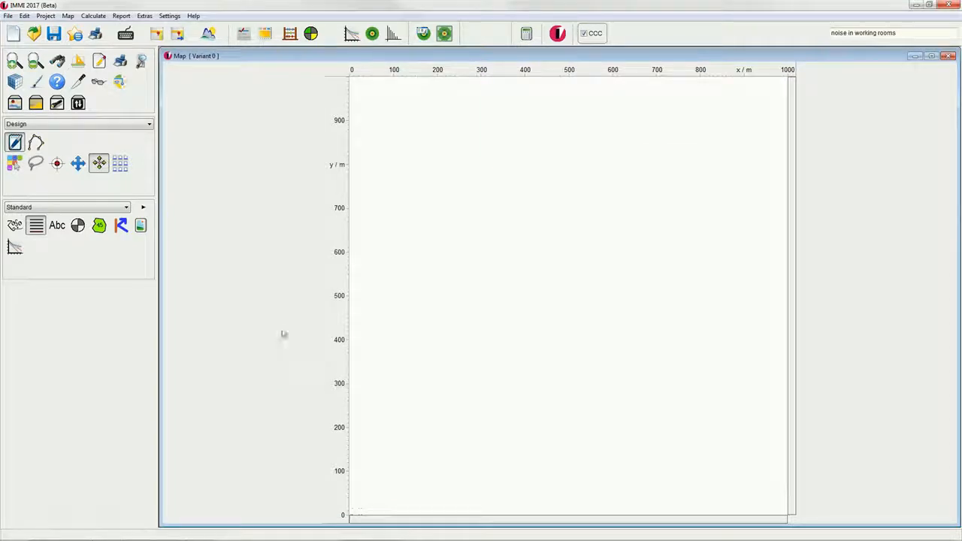
Step: Fit the project work area to the existing elements with a 1 m border
{"action": "left_click", "coordinate": [47, 15]}
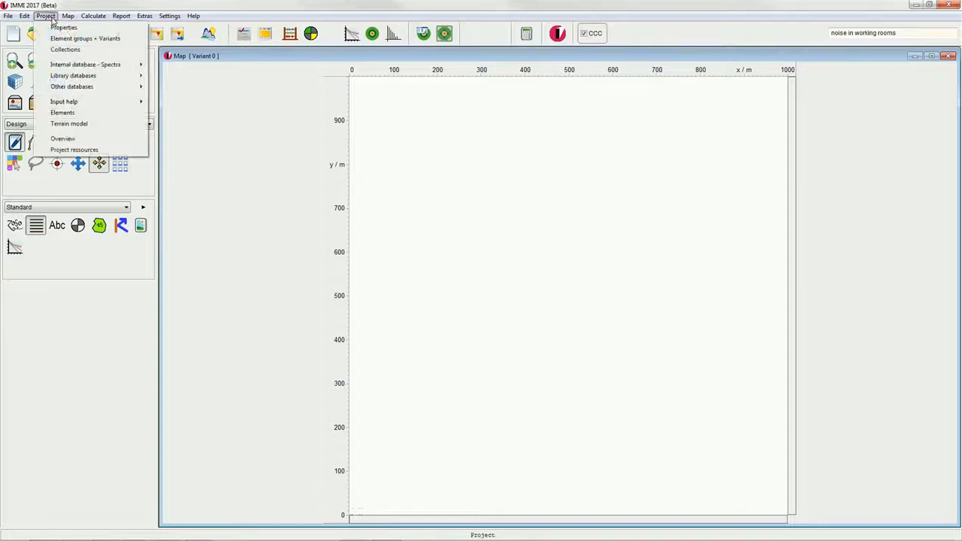
{"action": "left_click", "coordinate": [67, 27]}
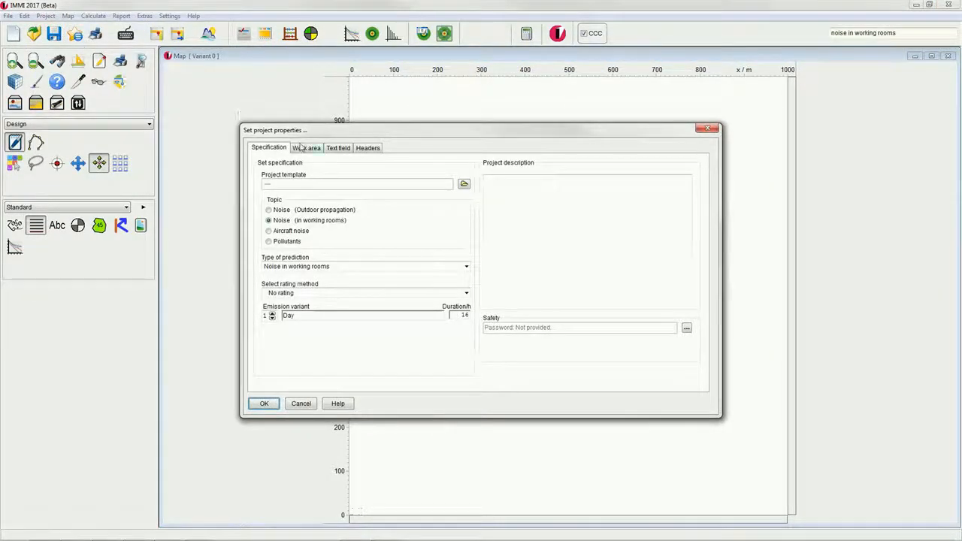
{"action": "left_click", "coordinate": [307, 148]}
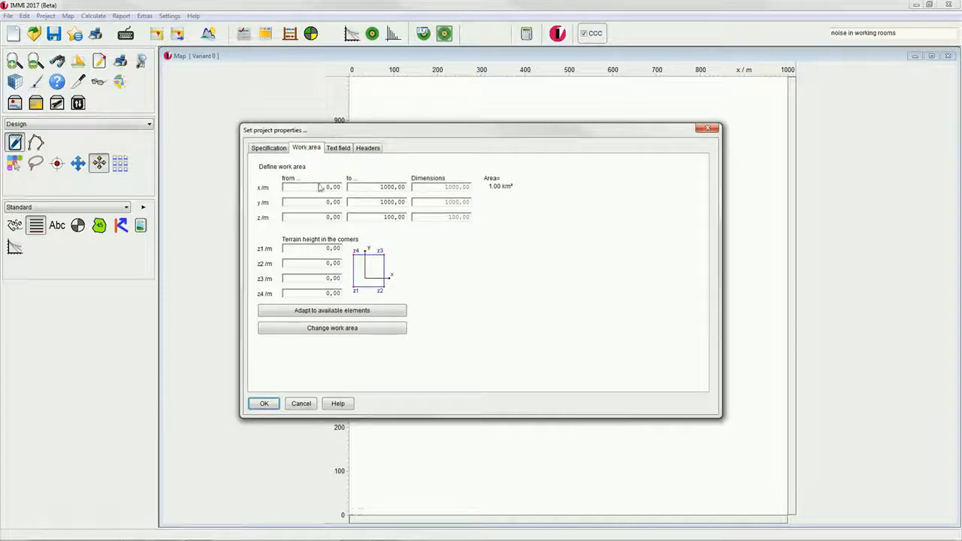
{"action": "left_click", "coordinate": [331, 310]}
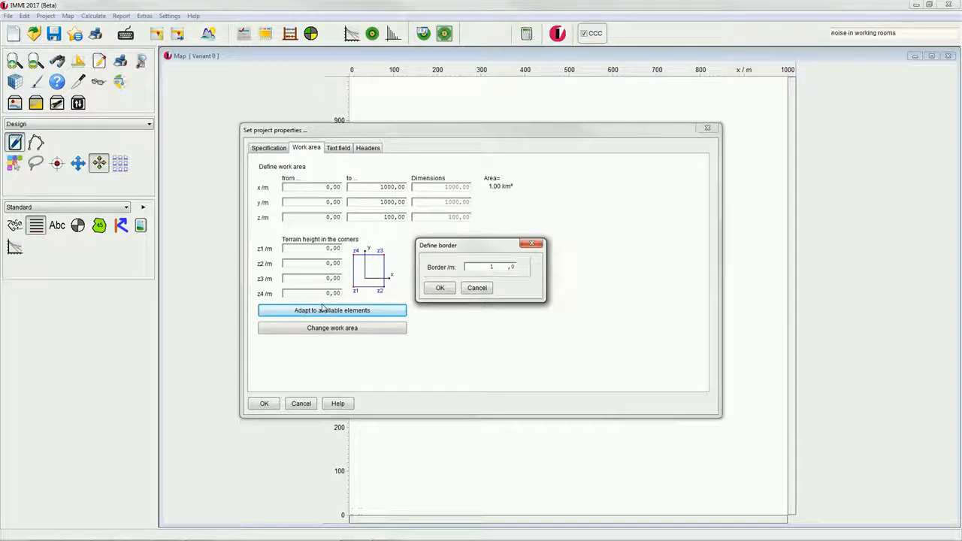
{"action": "left_click", "coordinate": [440, 288]}
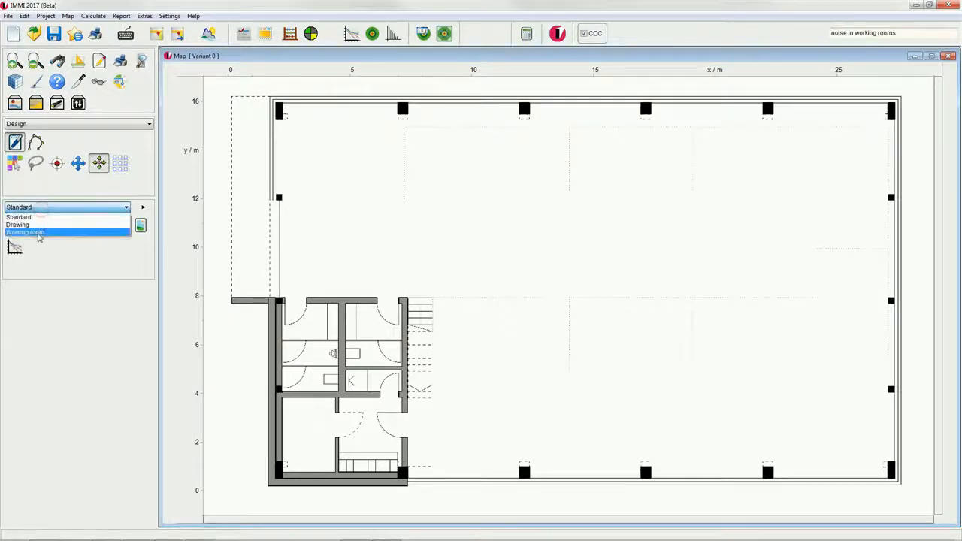
Step: Switch the element library from Standard to Working room
{"action": "left_click", "coordinate": [38, 236]}
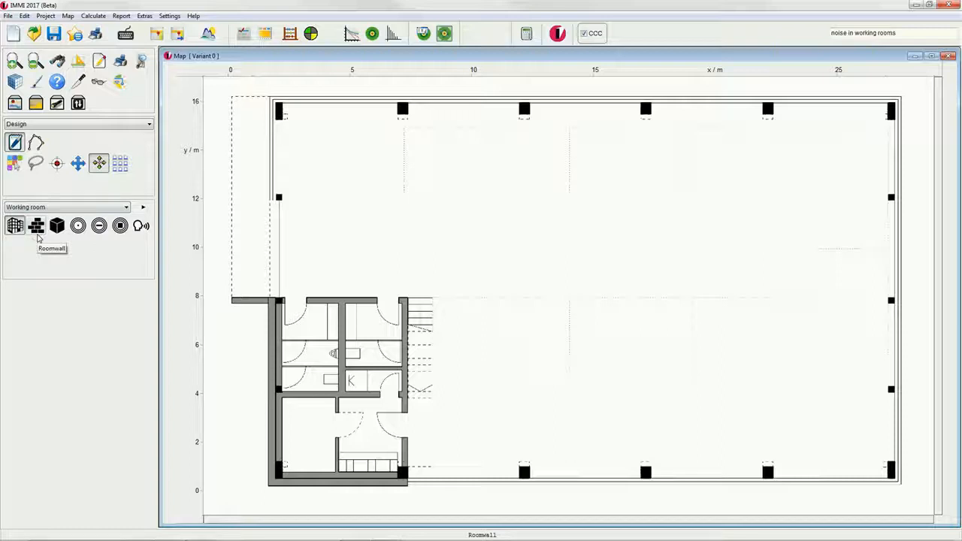
{"action": "mouse_move", "coordinate": [15, 225]}
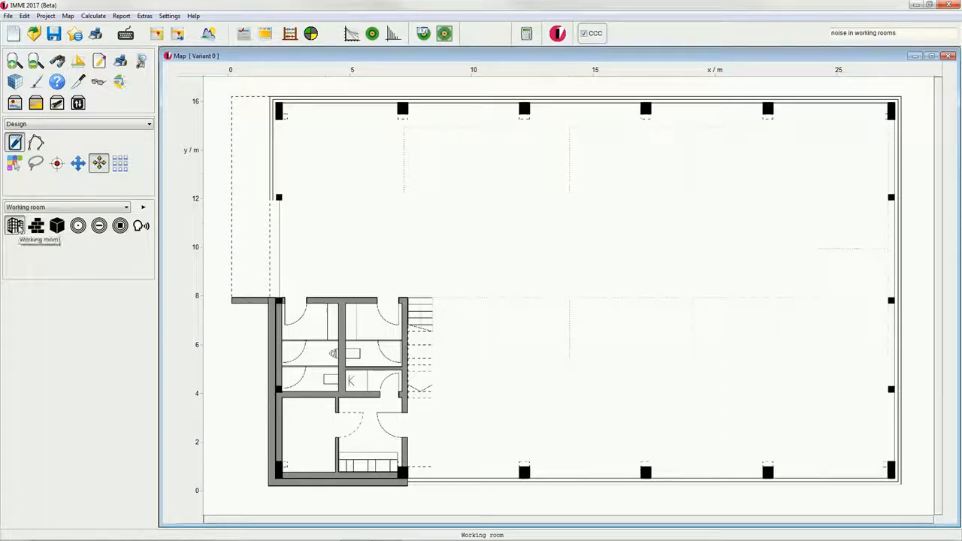
{"action": "mouse_move", "coordinate": [75, 225]}
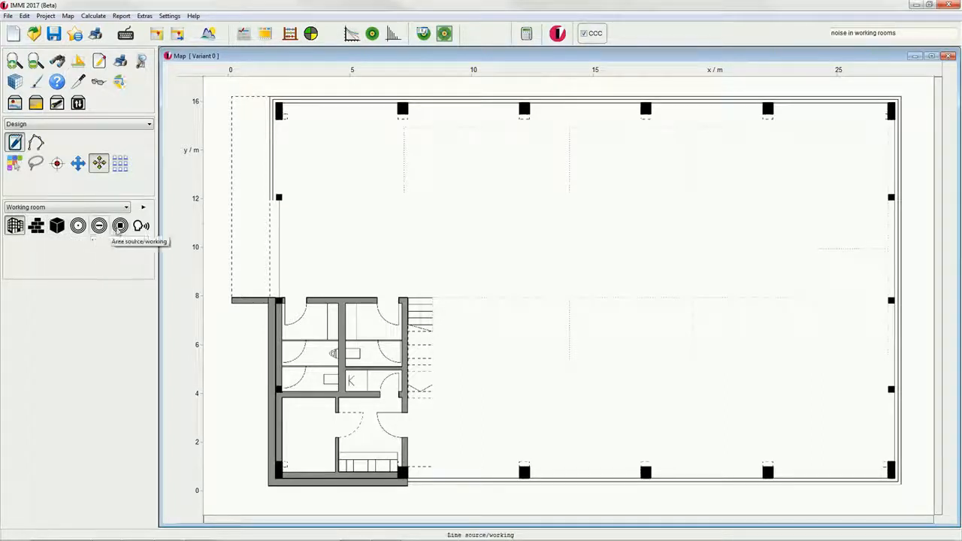
{"action": "mouse_move", "coordinate": [140, 225]}
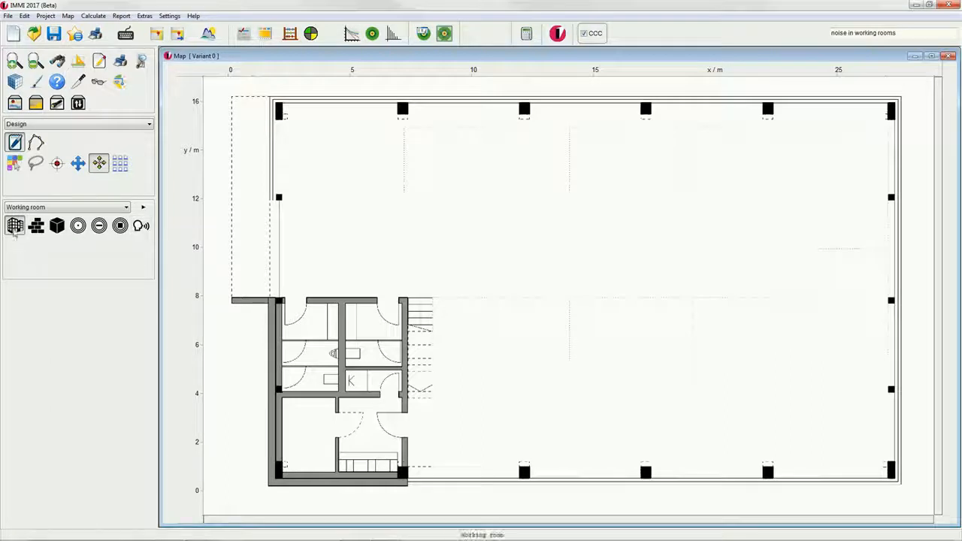
{"action": "mouse_move", "coordinate": [13, 225]}
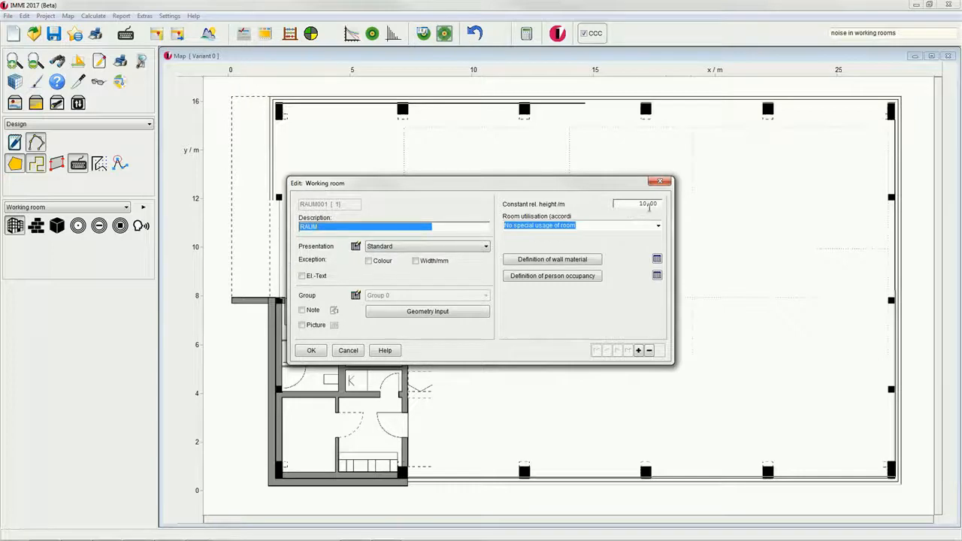
Step: Give the working room a constant relative height of 3 m and B5 utilisation
{"action": "left_click", "coordinate": [641, 204]}
{"action": "type", "text": "3"}
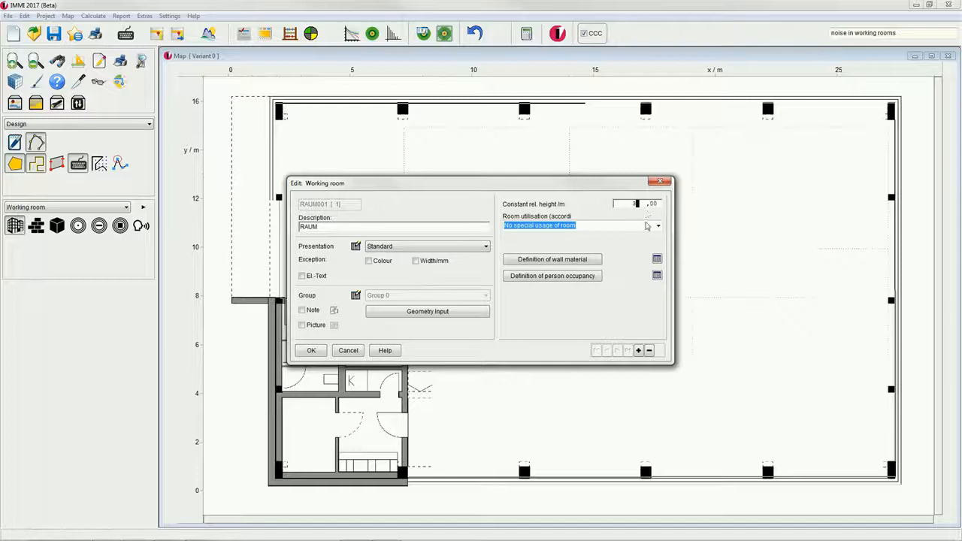
{"action": "left_click", "coordinate": [657, 226]}
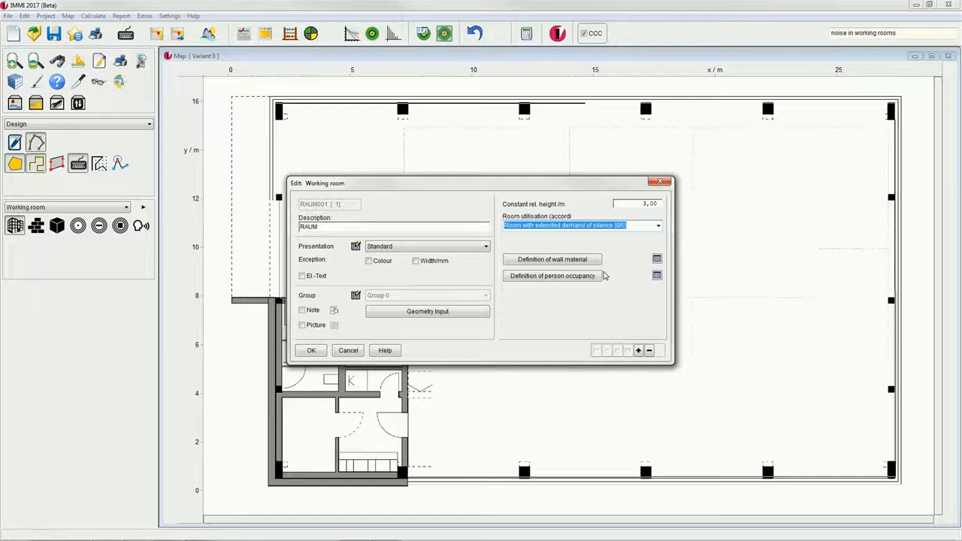
{"action": "mouse_move", "coordinate": [647, 247]}
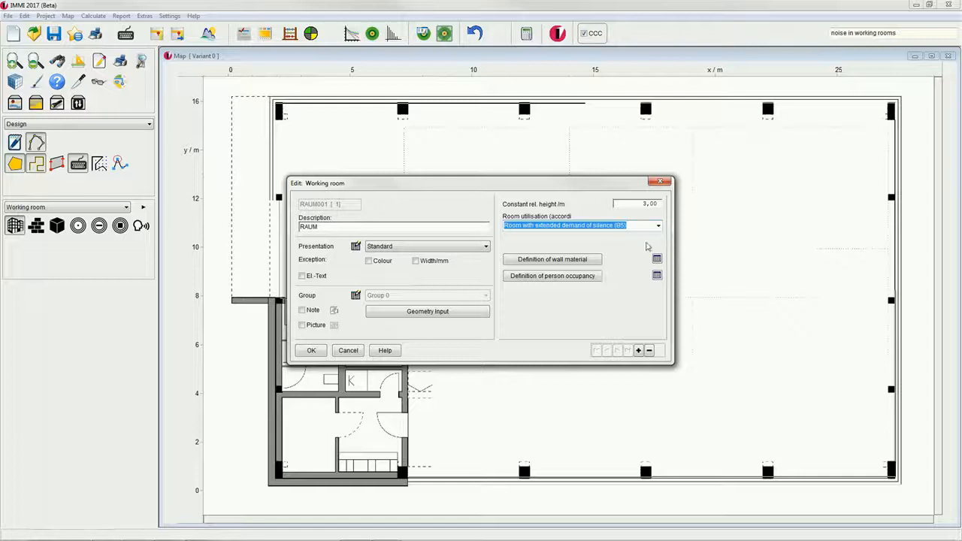
{"action": "left_click", "coordinate": [656, 258]}
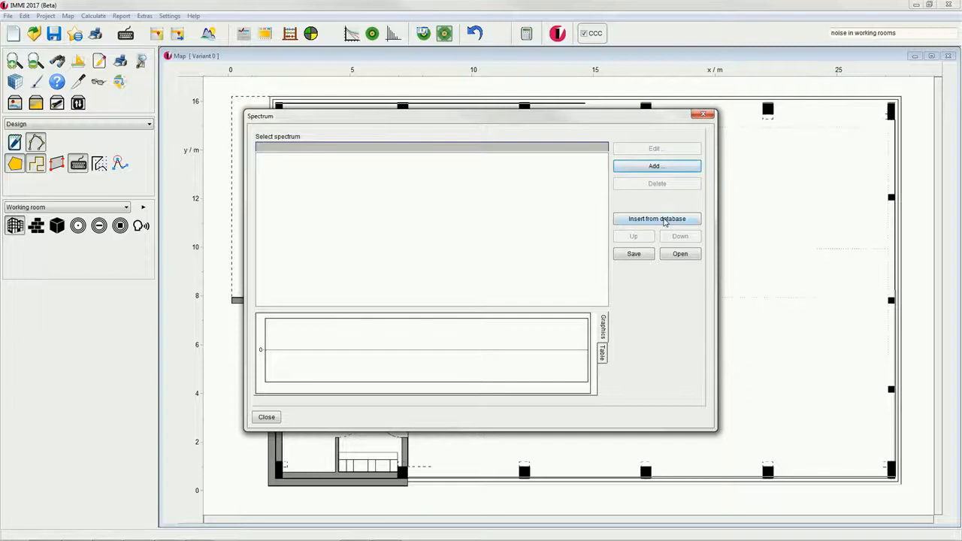
Step: Import DIN 18041 spectra: brick wall, wooden door, window, parquet, veneered panel, stretch ceiling
{"action": "left_click", "coordinate": [656, 219]}
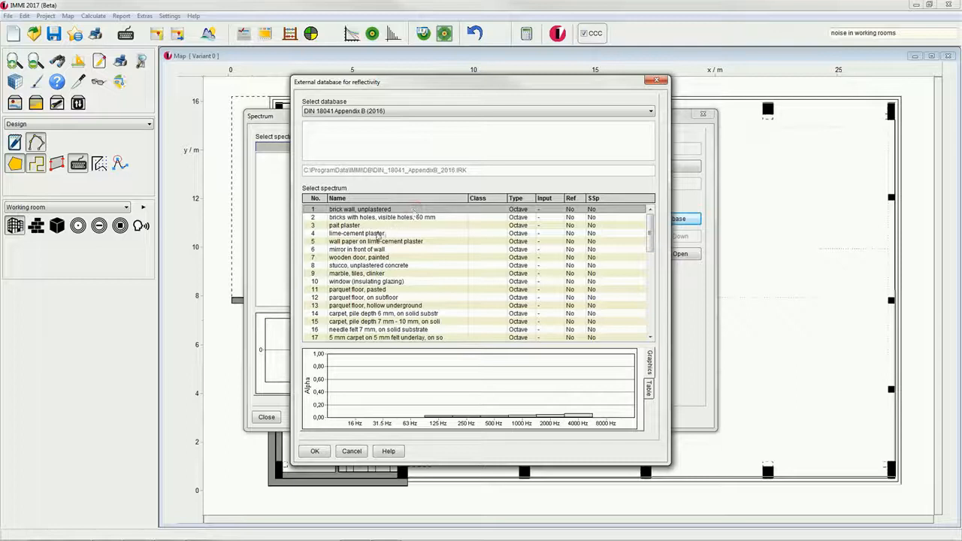
{"action": "left_click", "coordinate": [359, 257]}
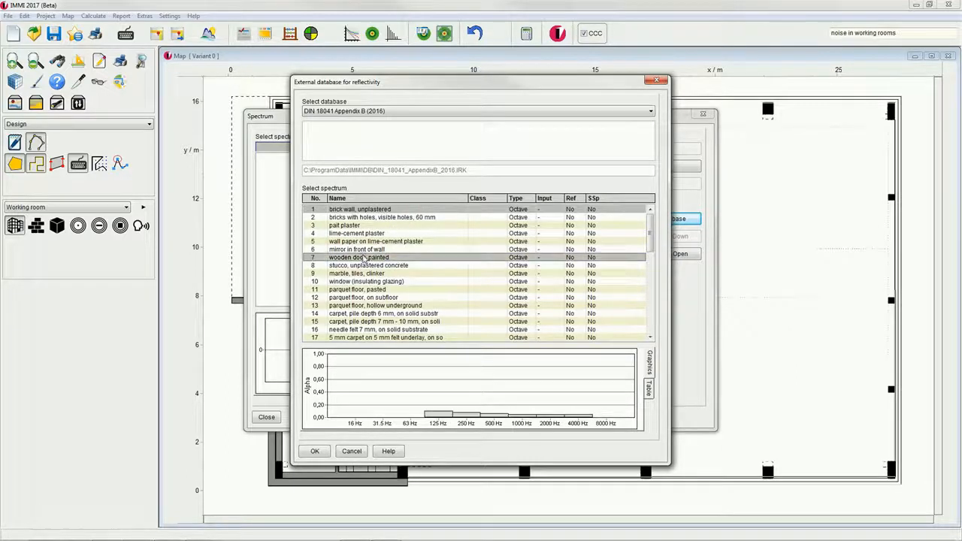
{"action": "left_click", "coordinate": [377, 281]}
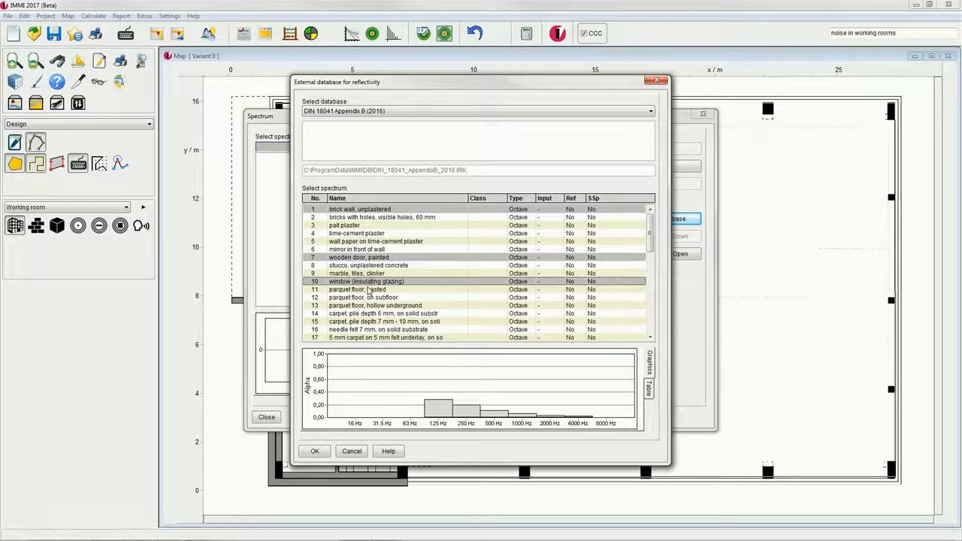
{"action": "scroll", "scroll_direction": "down", "scroll_amount": 3}
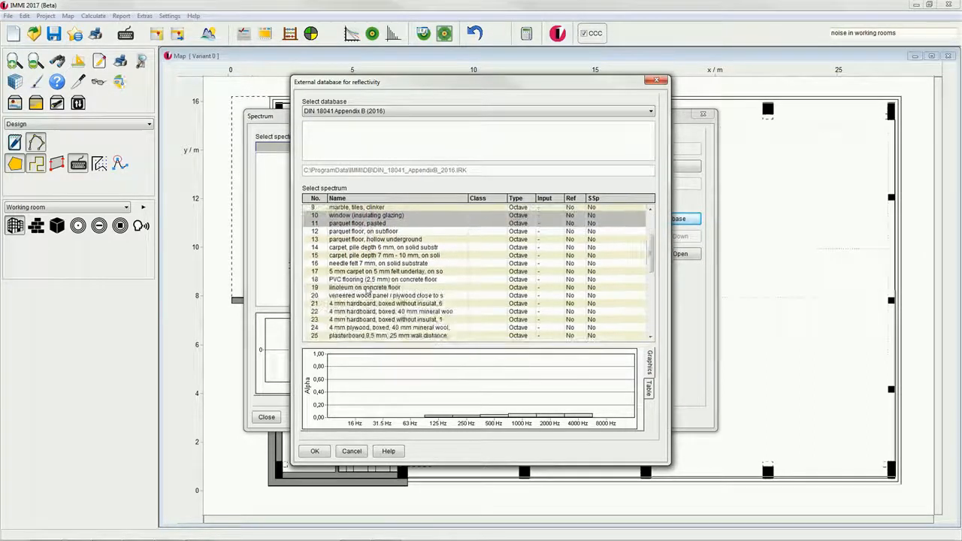
{"action": "scroll", "scroll_direction": "down", "scroll_amount": 3}
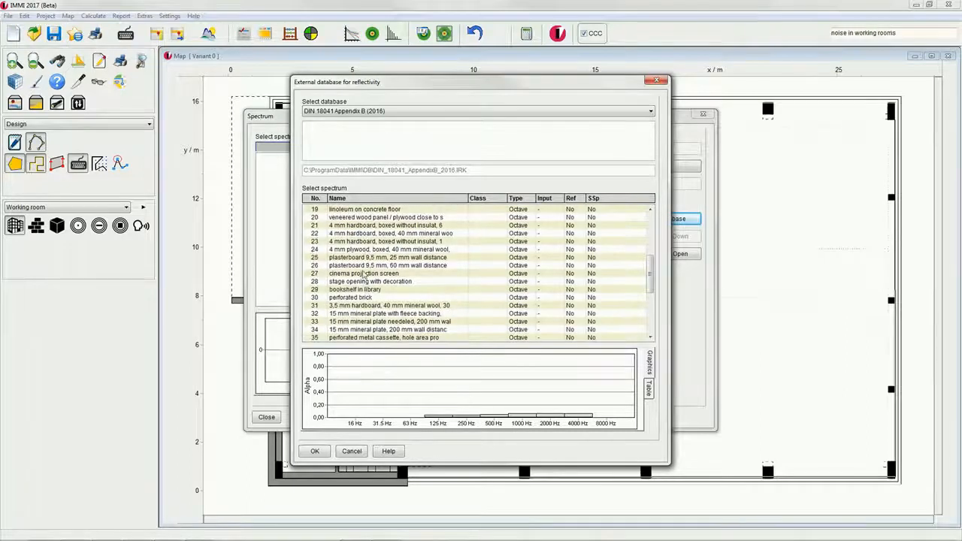
{"action": "left_click", "coordinate": [401, 217]}
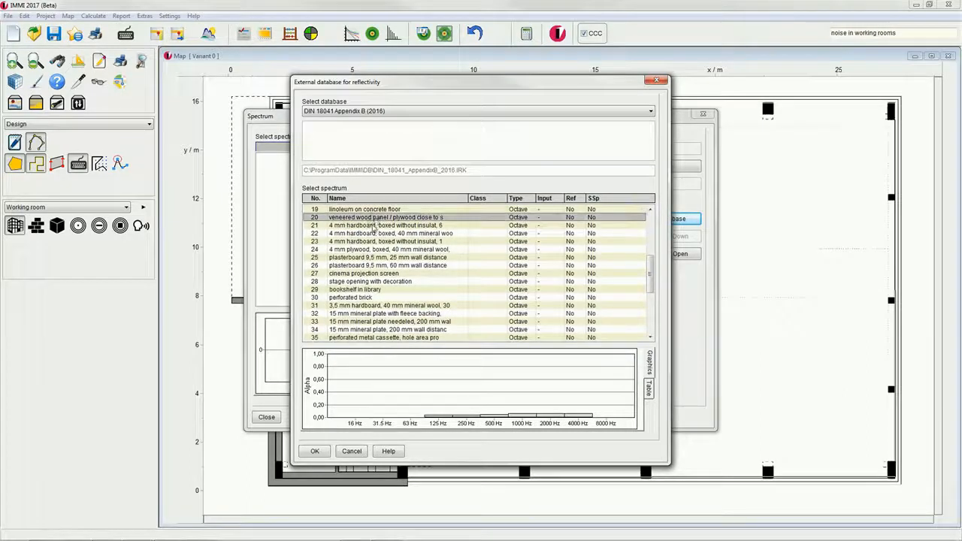
{"action": "scroll", "scroll_direction": "down", "scroll_amount": 3}
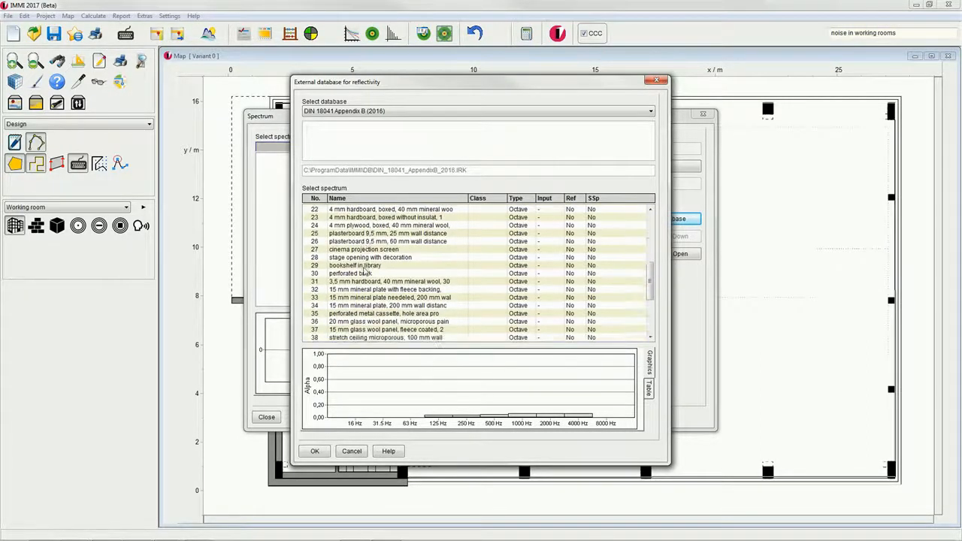
{"action": "scroll", "scroll_direction": "down", "scroll_amount": 3}
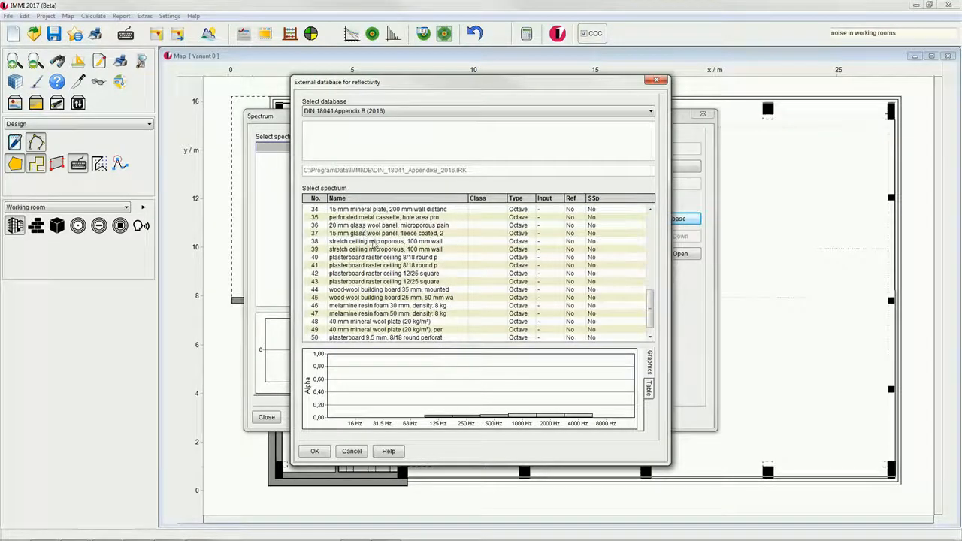
{"action": "left_click", "coordinate": [386, 240]}
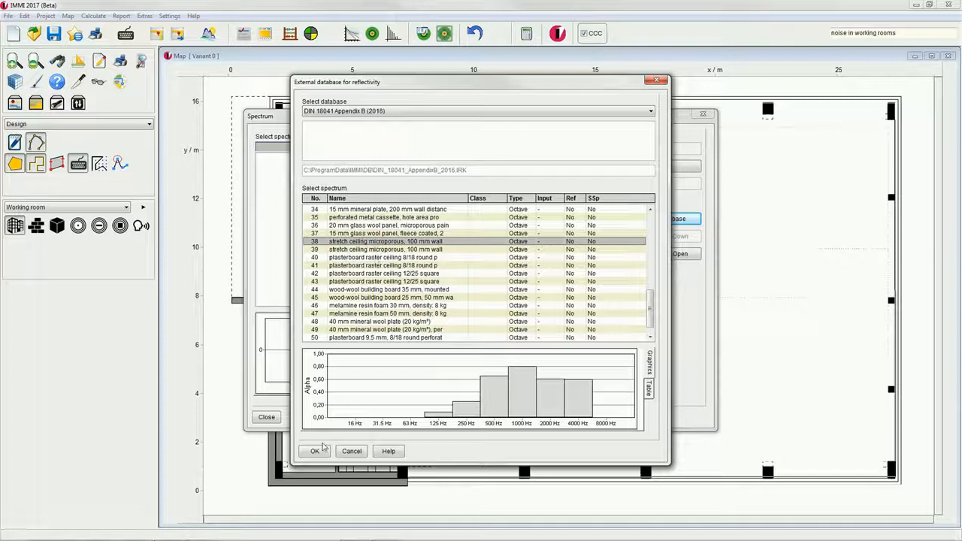
{"action": "left_click", "coordinate": [314, 451]}
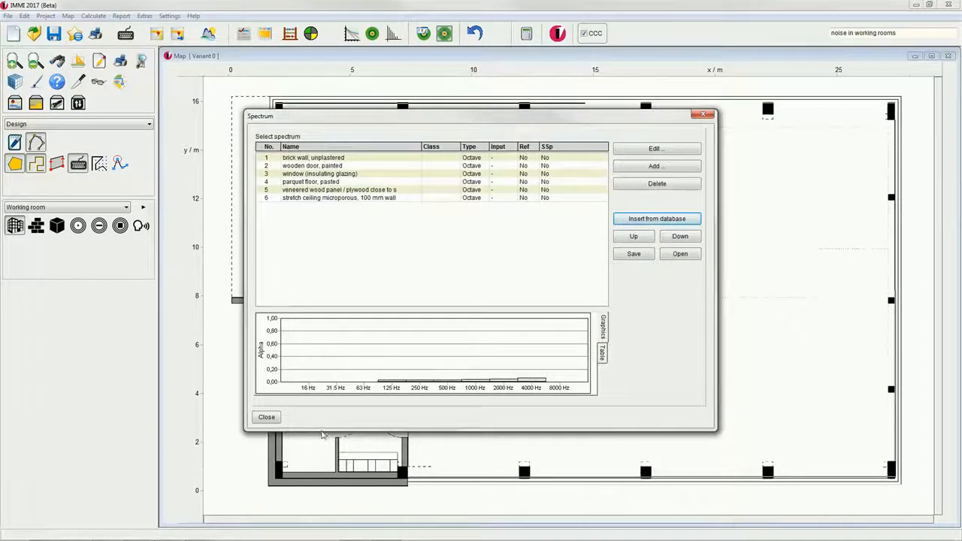
Step: Preview the brick, door, window and ceiling curves, then open the surface material definition
{"action": "left_click", "coordinate": [312, 157]}
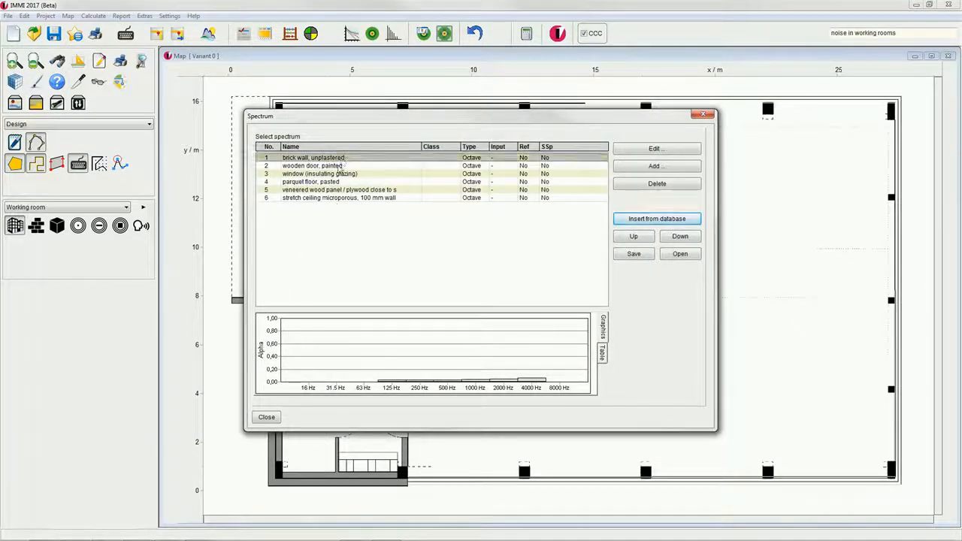
{"action": "left_click", "coordinate": [323, 165]}
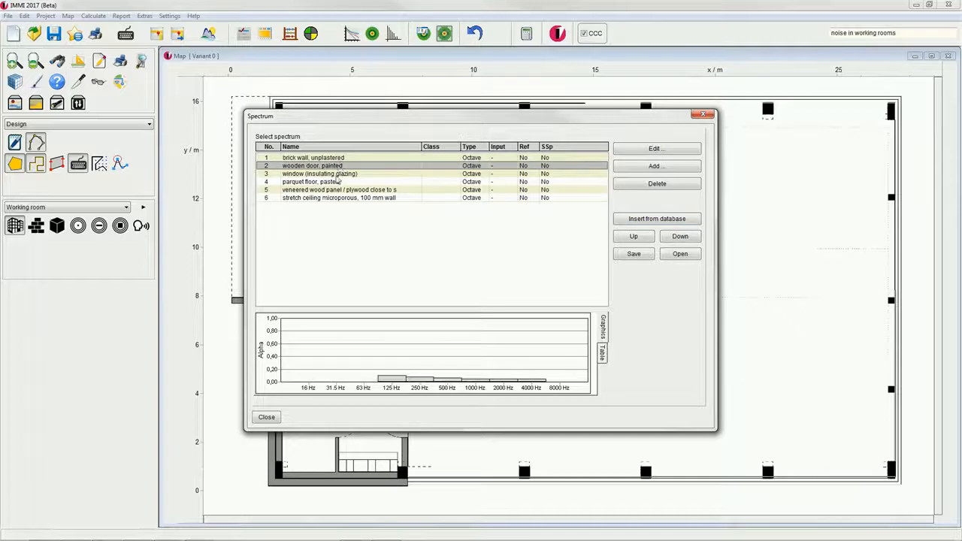
{"action": "left_click", "coordinate": [319, 174]}
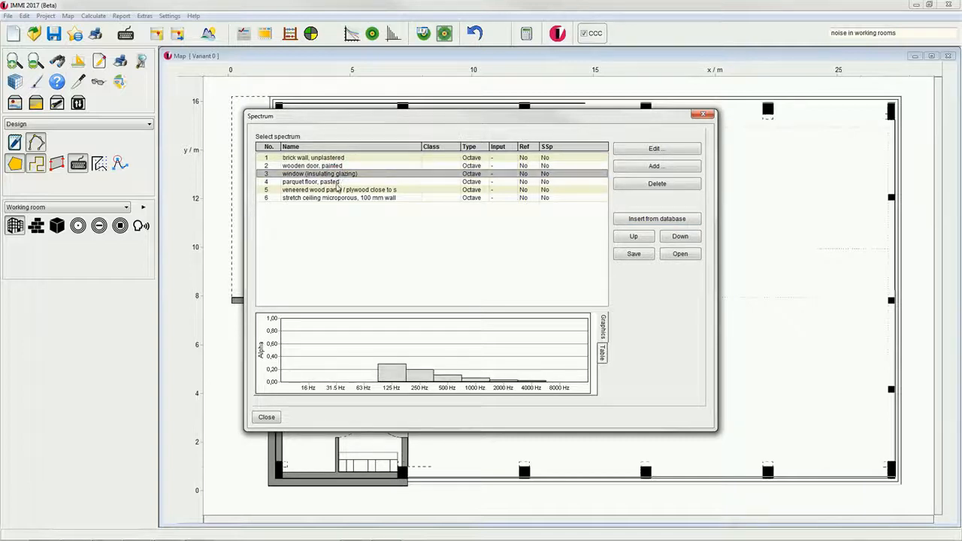
{"action": "left_click", "coordinate": [338, 198]}
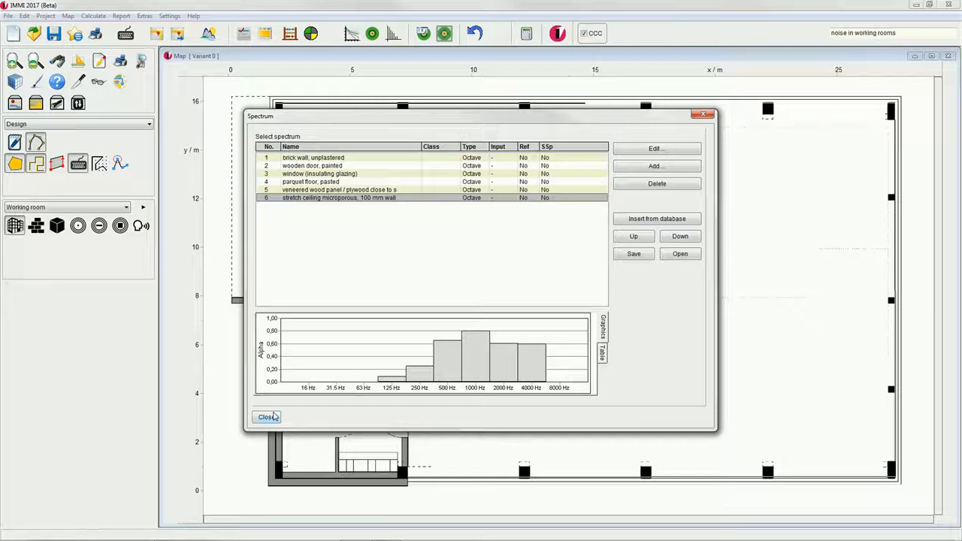
{"action": "left_click", "coordinate": [266, 416]}
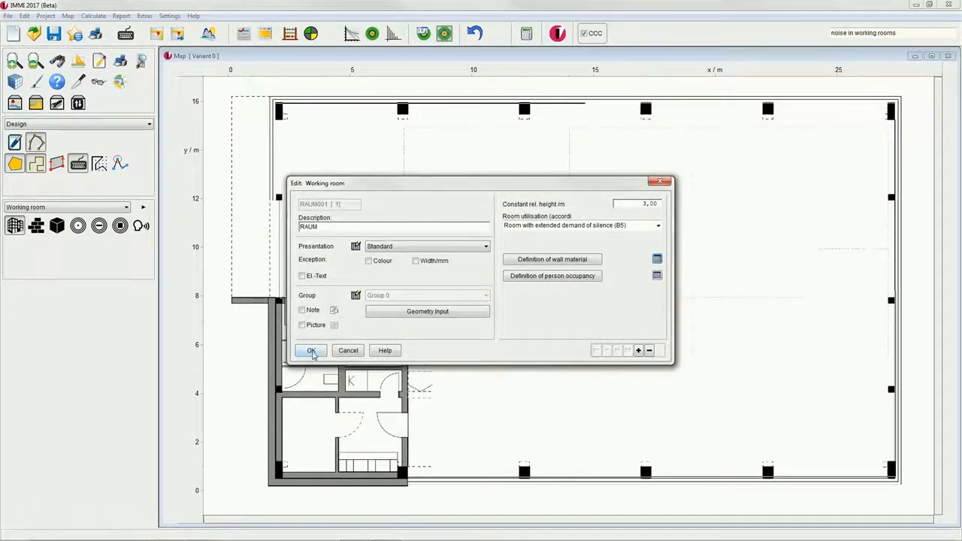
{"action": "mouse_move", "coordinate": [551, 260]}
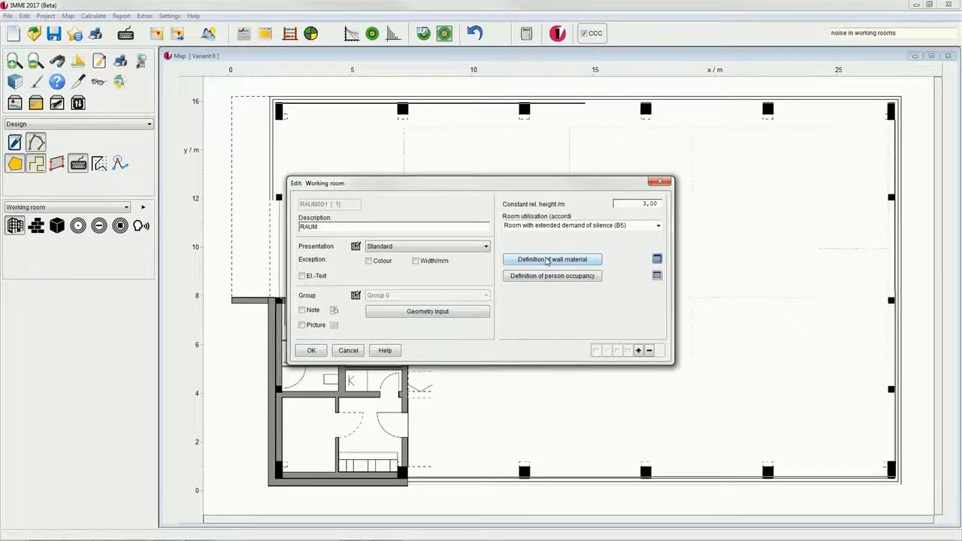
{"action": "left_click", "coordinate": [552, 260]}
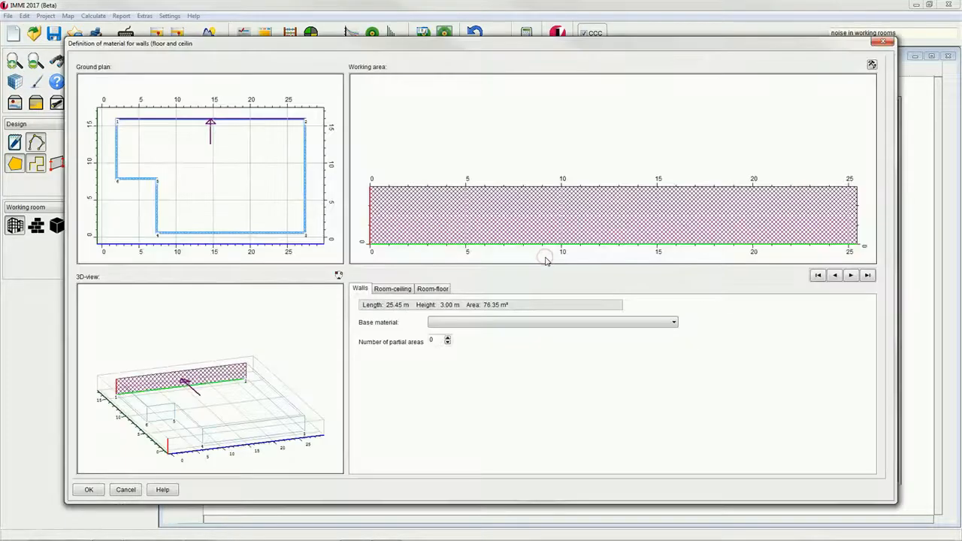
Step: Set unplastered brick as base material for the 25.45 m and 8 m walls
{"action": "left_click", "coordinate": [670, 322]}
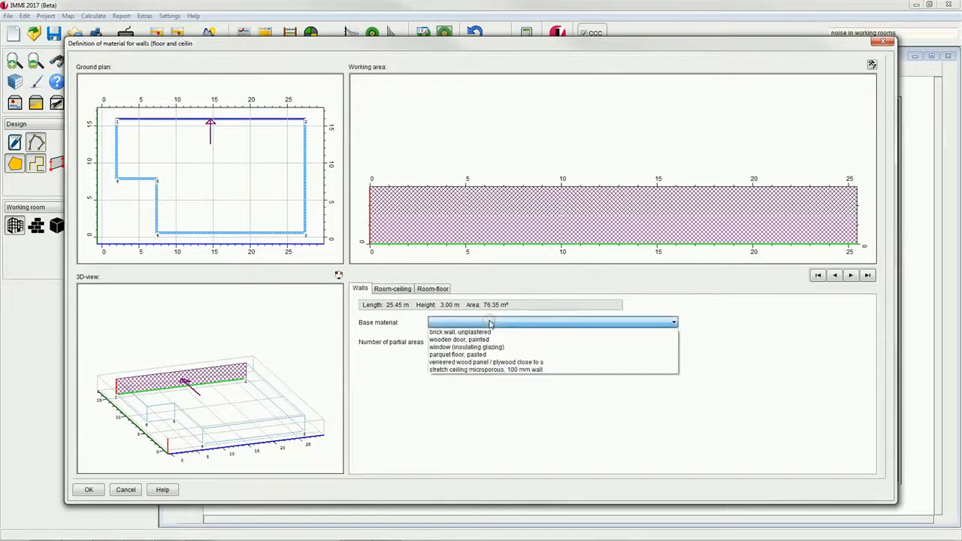
{"action": "left_click", "coordinate": [459, 331]}
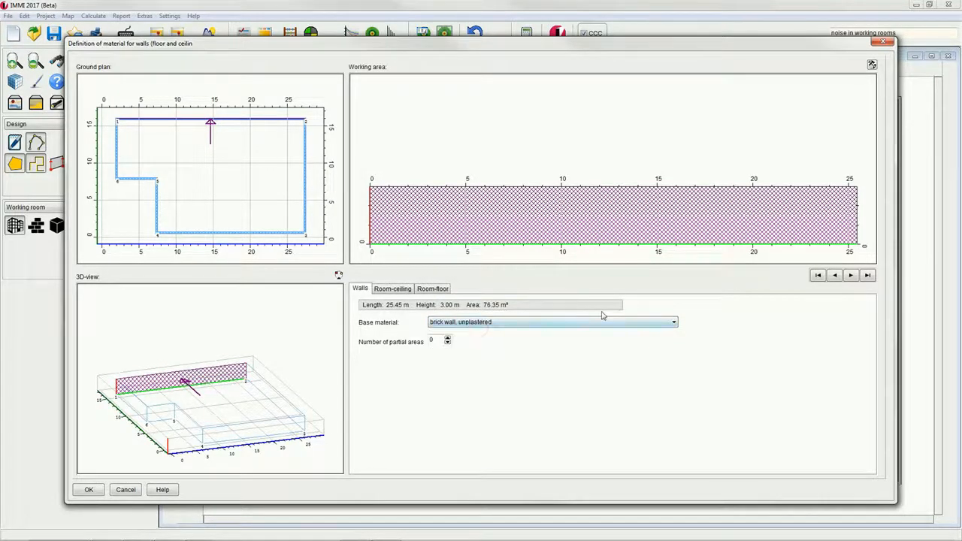
{"action": "left_click", "coordinate": [851, 275]}
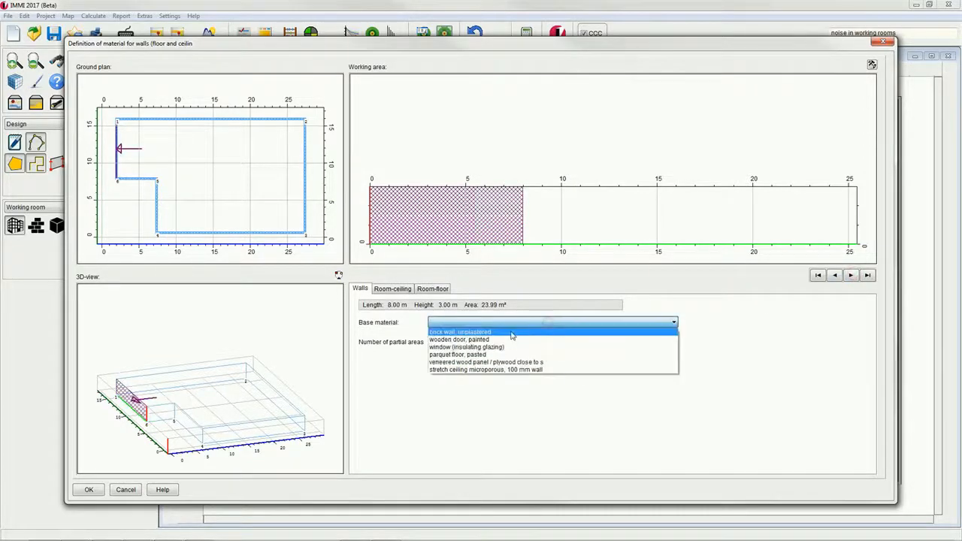
{"action": "left_click", "coordinate": [475, 331]}
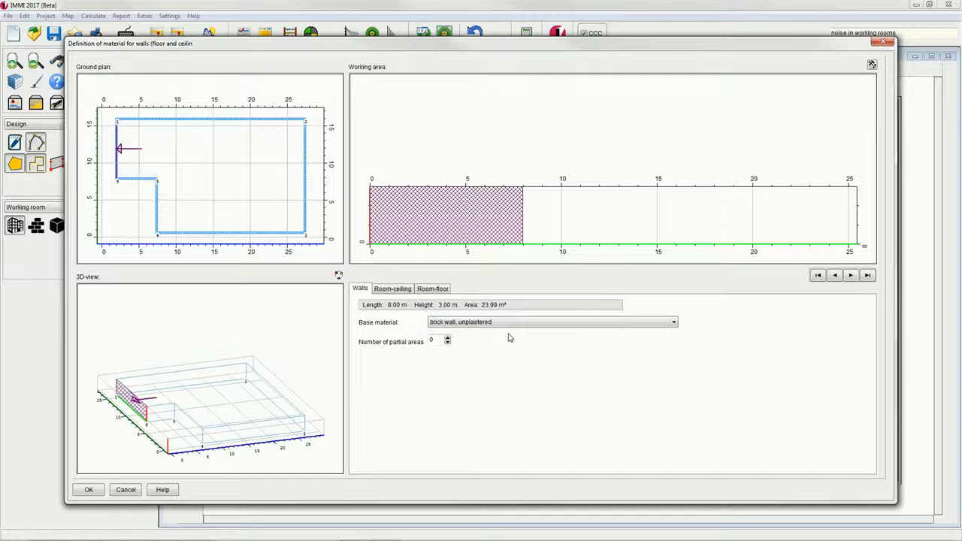
{"action": "mouse_move", "coordinate": [513, 340]}
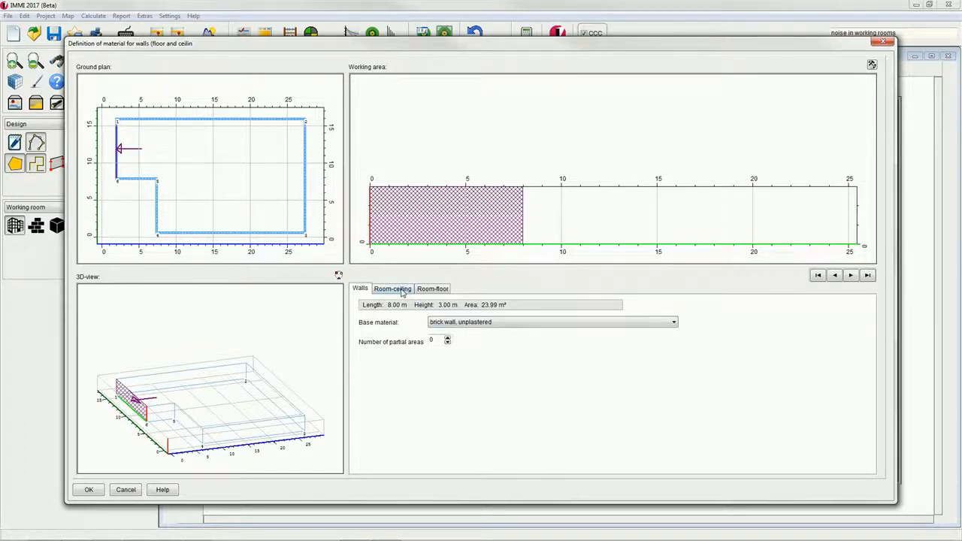
Step: Give the ceiling a microporous stretch ceiling and the floor pasted parquet as base materials
{"action": "left_click", "coordinate": [392, 289]}
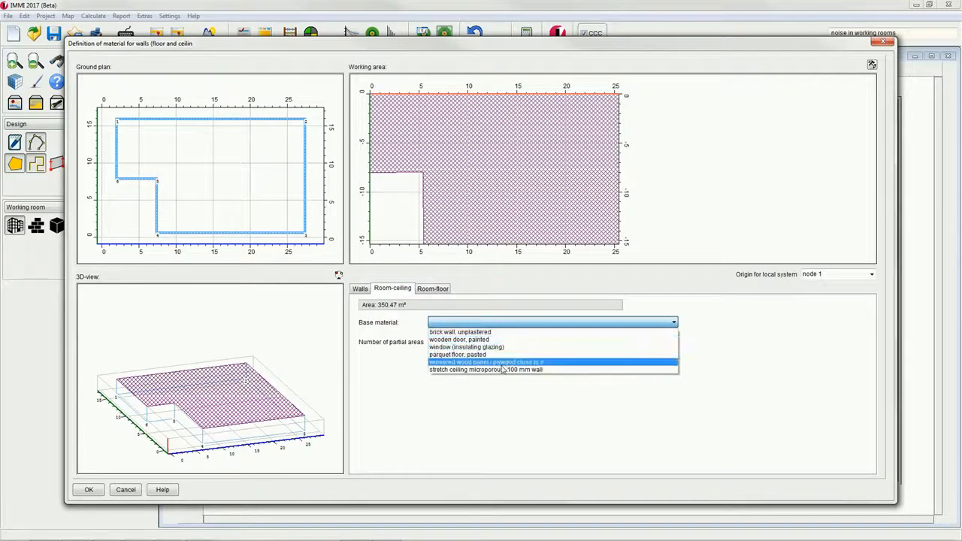
{"action": "left_click", "coordinate": [484, 370]}
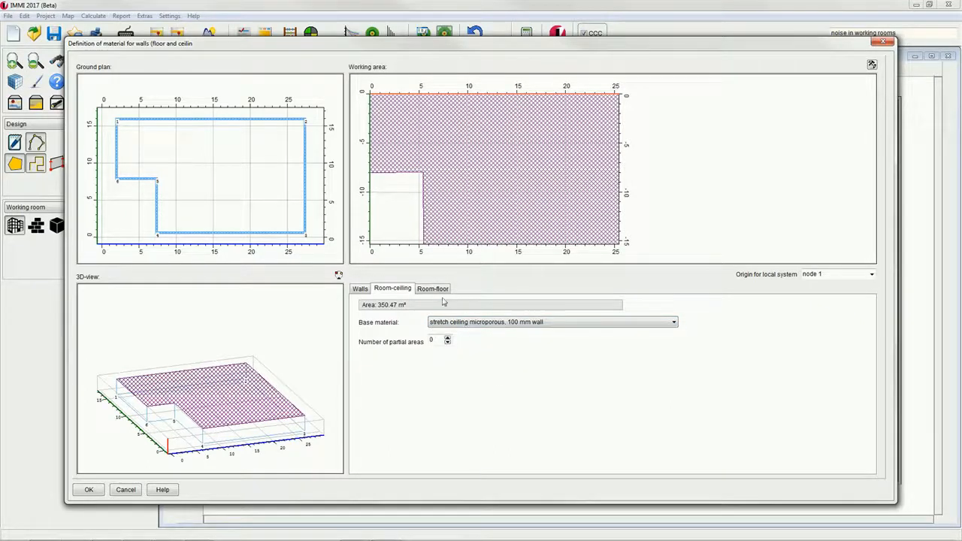
{"action": "left_click", "coordinate": [432, 289]}
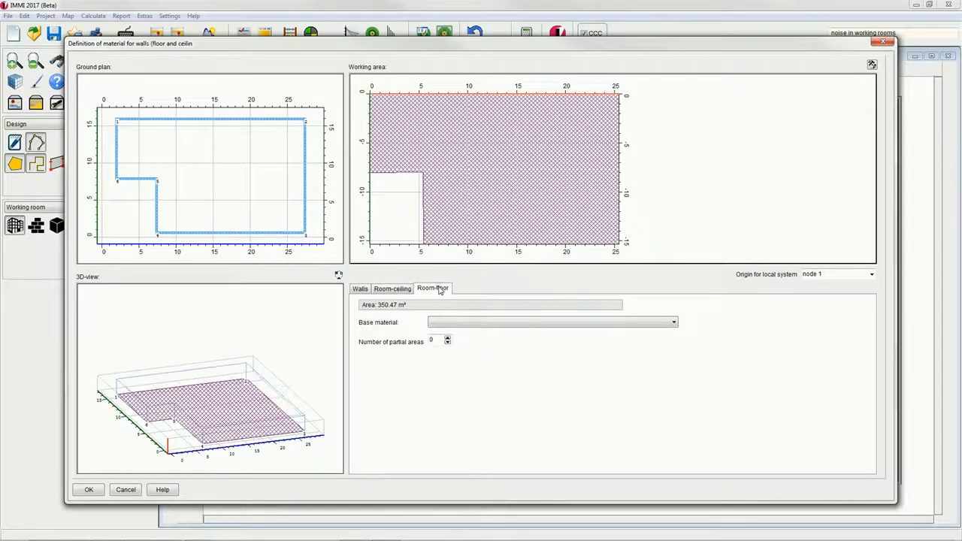
{"action": "left_click", "coordinate": [670, 321]}
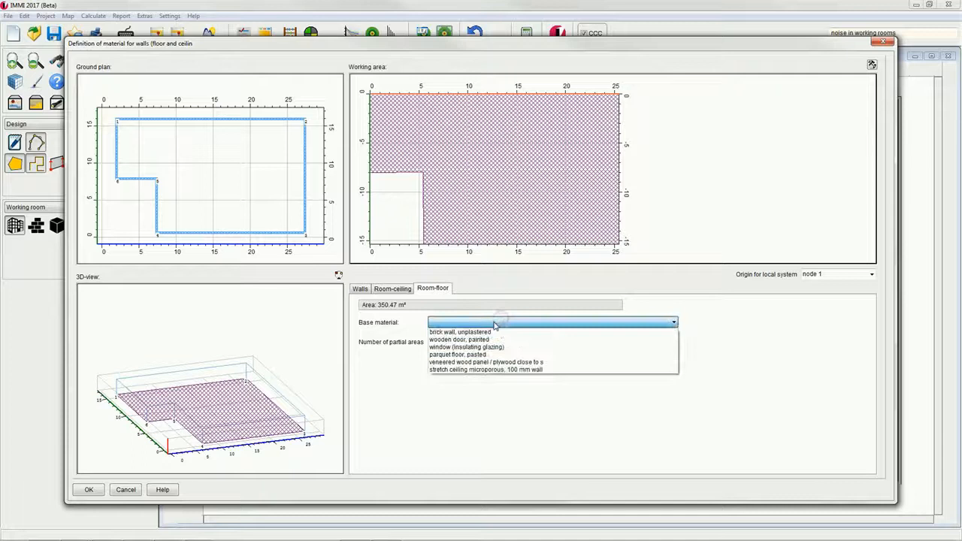
{"action": "left_click", "coordinate": [464, 354]}
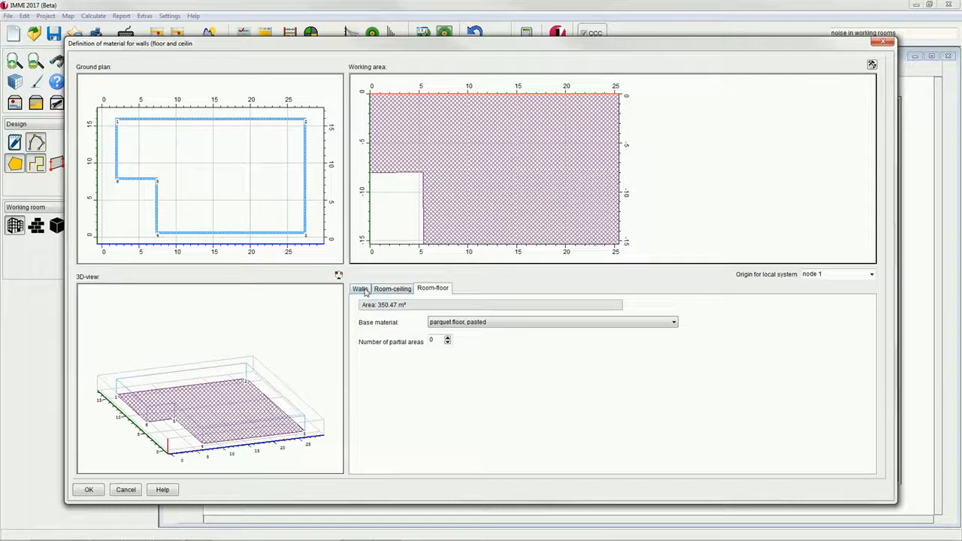
{"action": "left_click", "coordinate": [360, 288]}
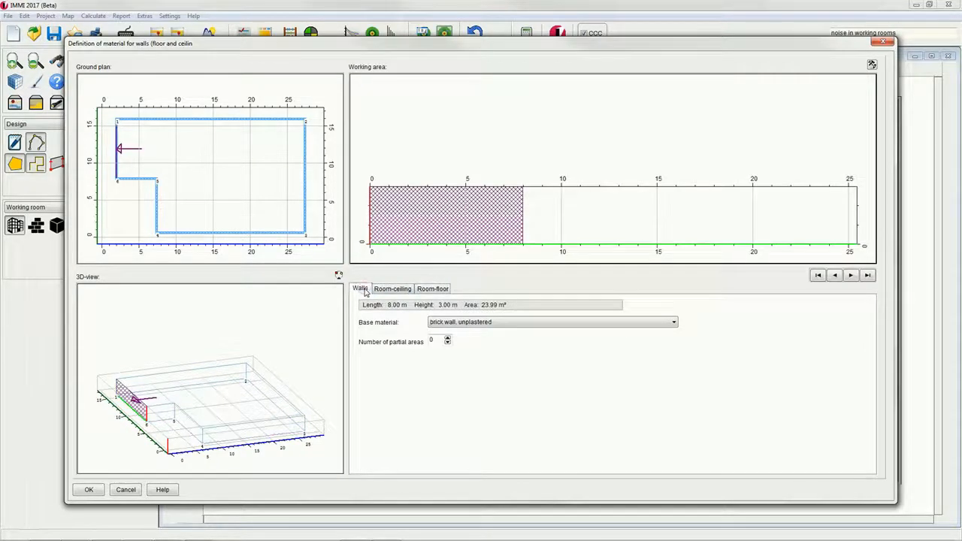
{"action": "mouse_move", "coordinate": [834, 276]}
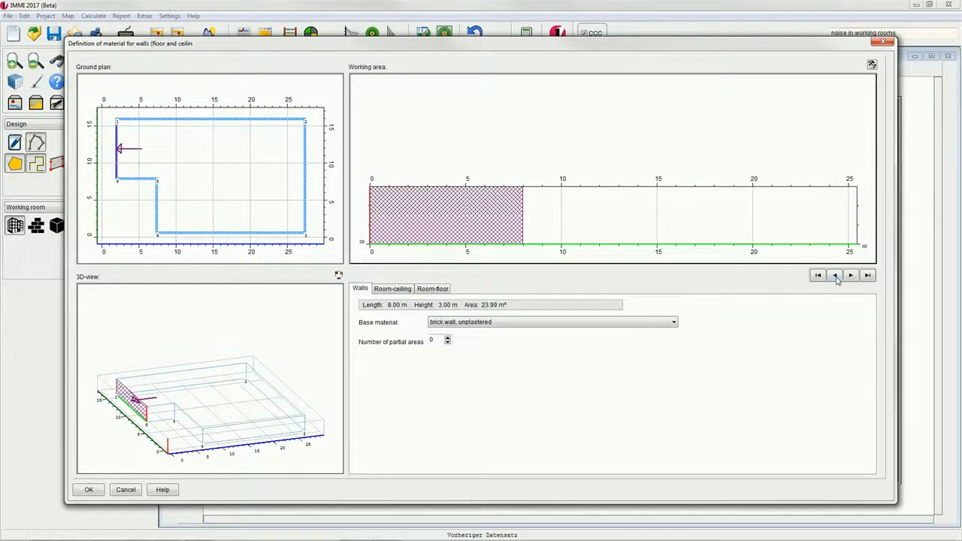
Step: Add a painted wooden door, 1 m by 2 m at X0 2, Y0 0, to the 7.35 m wall
{"action": "left_click", "coordinate": [833, 275]}
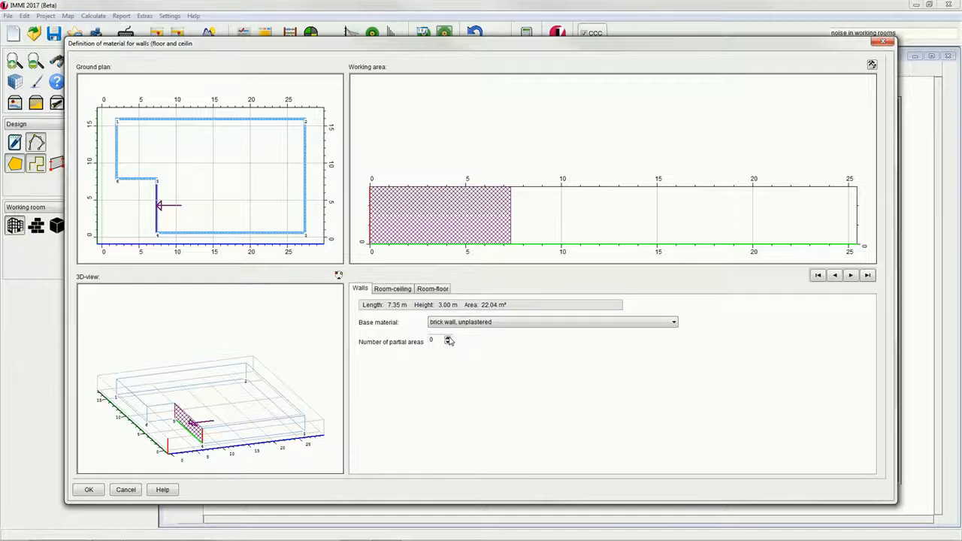
{"action": "left_click", "coordinate": [447, 339]}
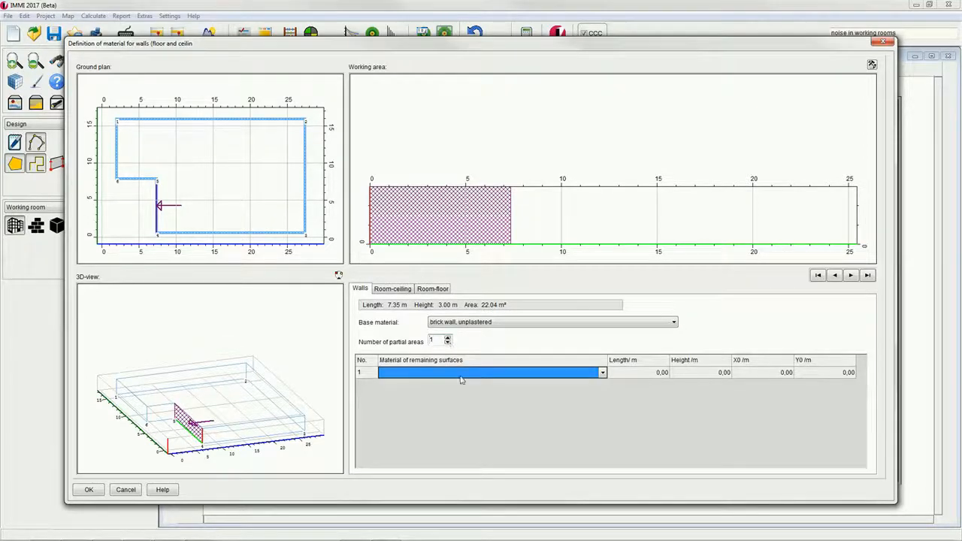
{"action": "left_click", "coordinate": [602, 373]}
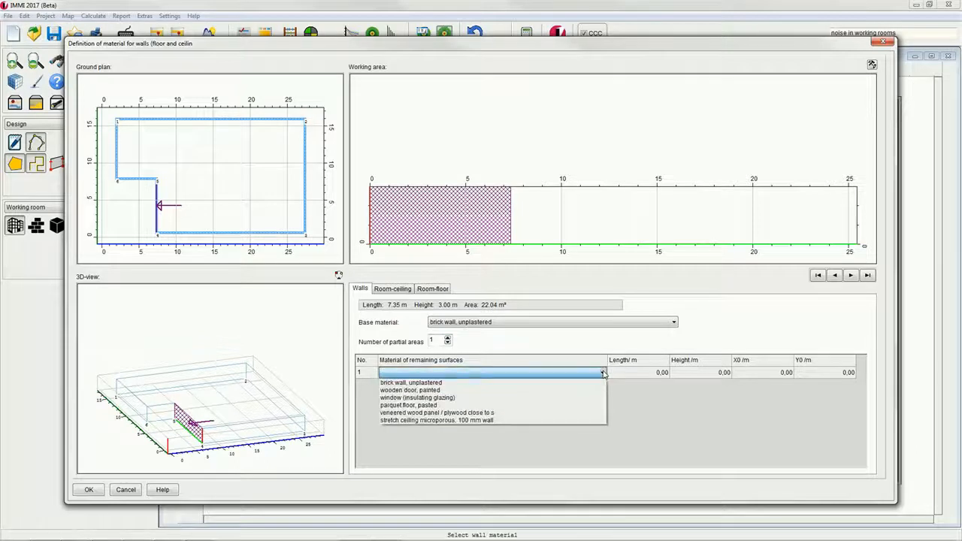
{"action": "mouse_move", "coordinate": [413, 388]}
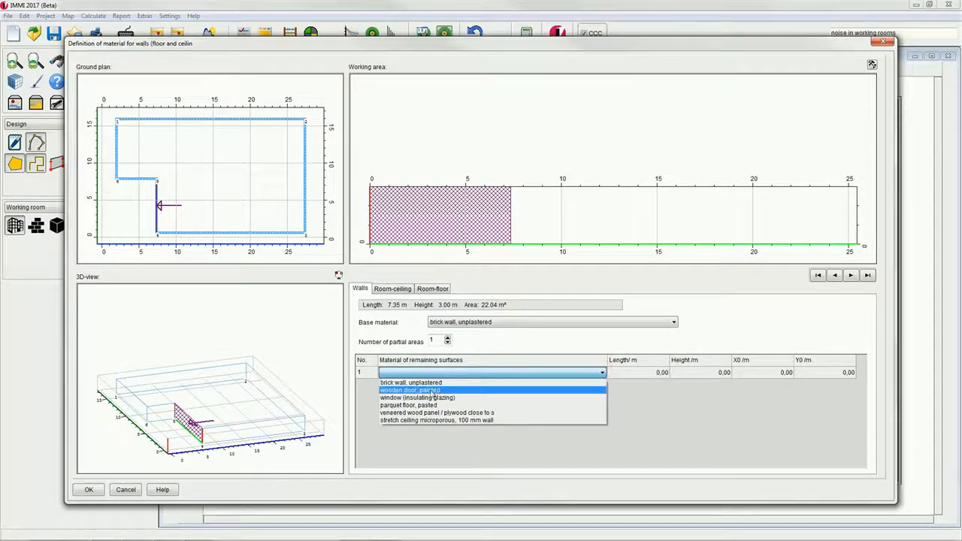
{"action": "left_click", "coordinate": [421, 389]}
{"action": "type", "text": "2"}
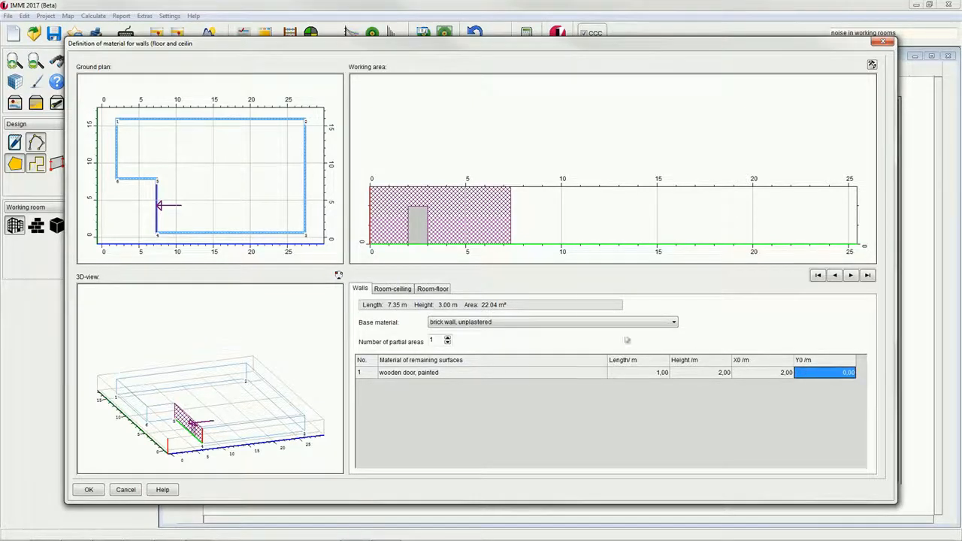
{"action": "left_click", "coordinate": [850, 274]}
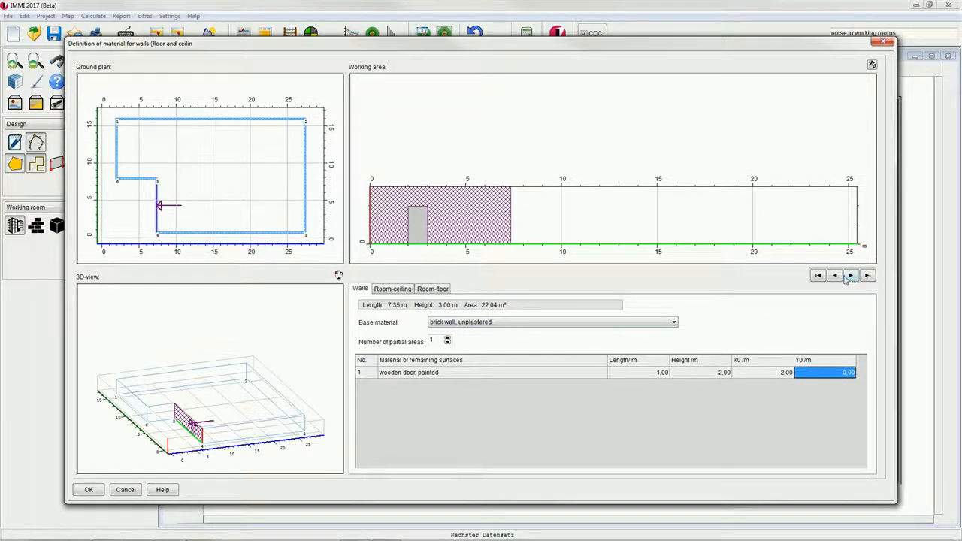
{"action": "left_click", "coordinate": [852, 275]}
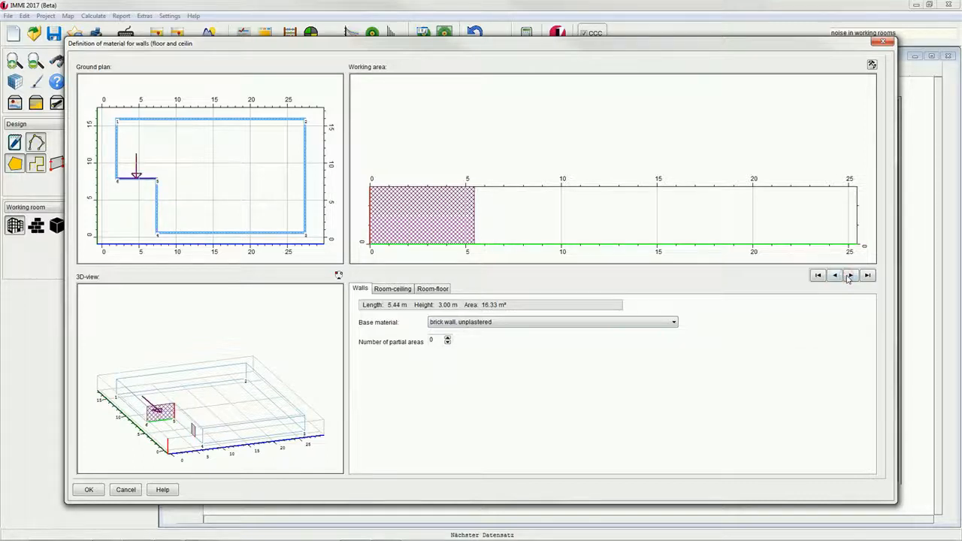
{"action": "left_click", "coordinate": [852, 274]}
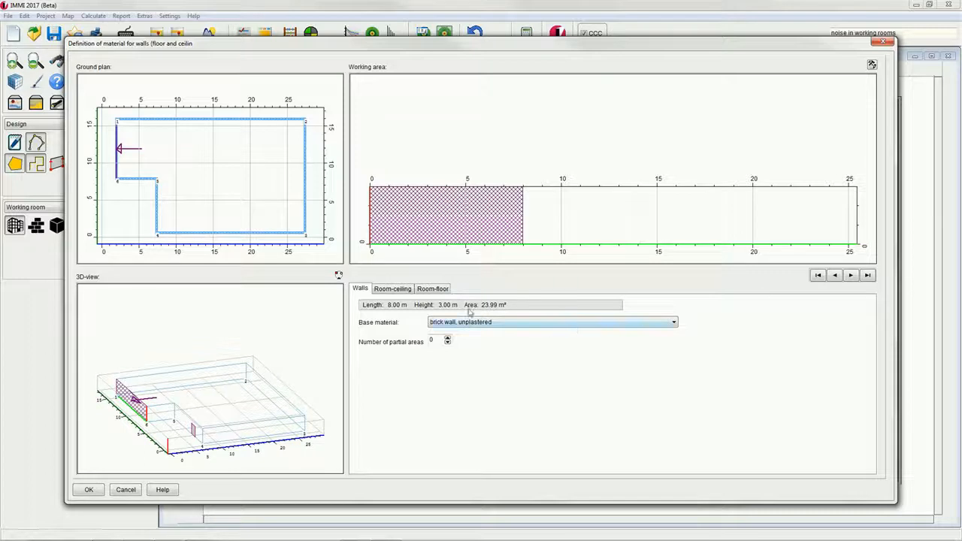
Step: Add an insulating-glazing window, 2 m by 1 m at X0 3, Y0 1.3, to the 8 m wall
{"action": "left_click", "coordinate": [447, 338]}
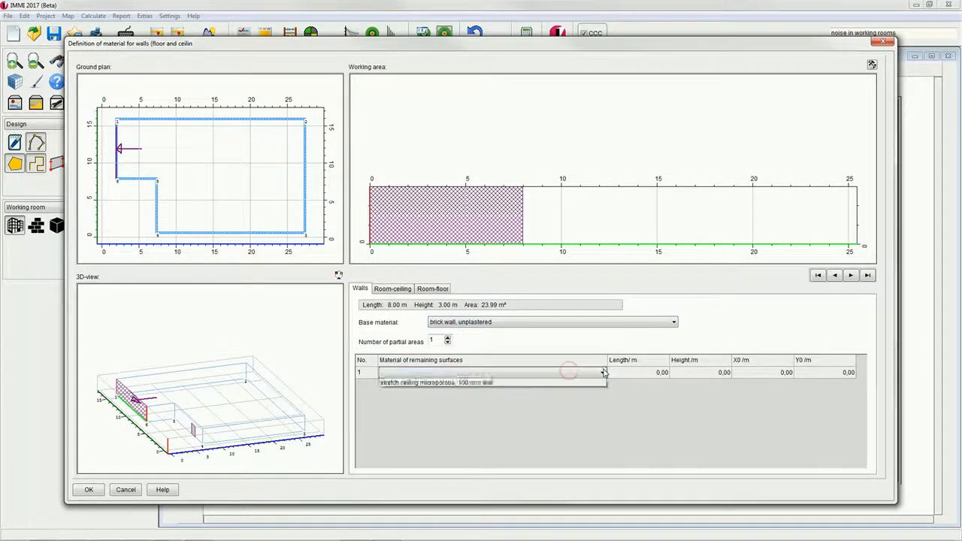
{"action": "left_click", "coordinate": [448, 384]}
{"action": "type", "text": "2"}
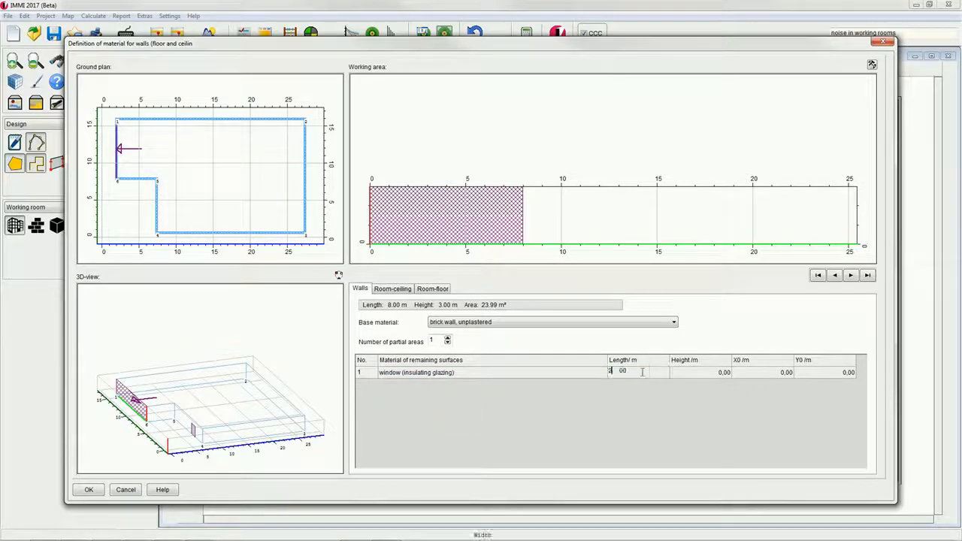
{"action": "left_click", "coordinate": [684, 373]}
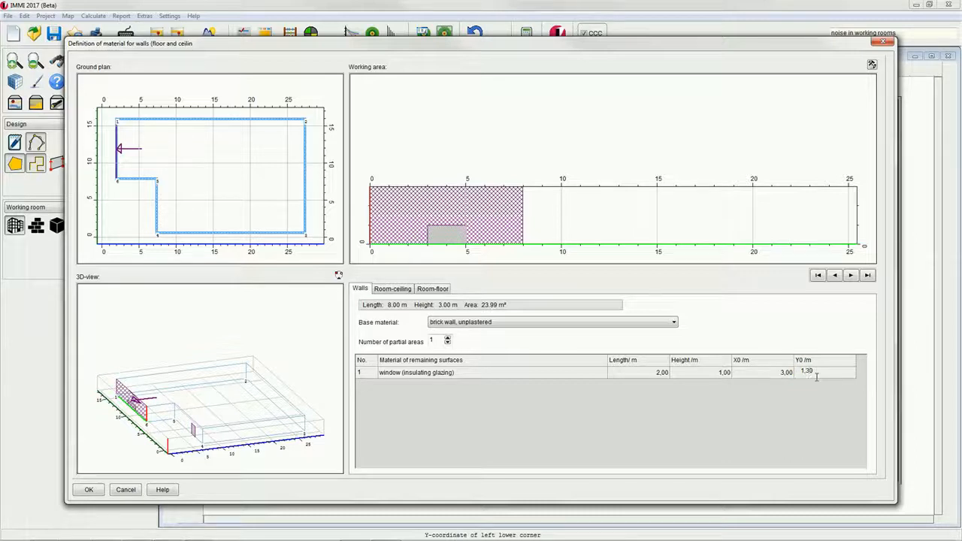
{"action": "left_click", "coordinate": [700, 373]}
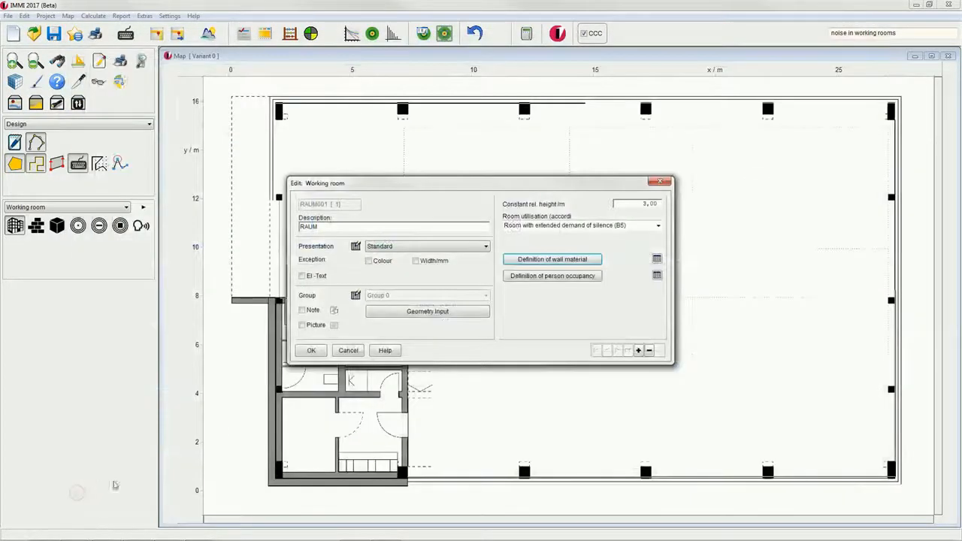
Step: Give the 3 m partition wall unplastered brick wall material on its side
{"action": "left_click", "coordinate": [311, 350]}
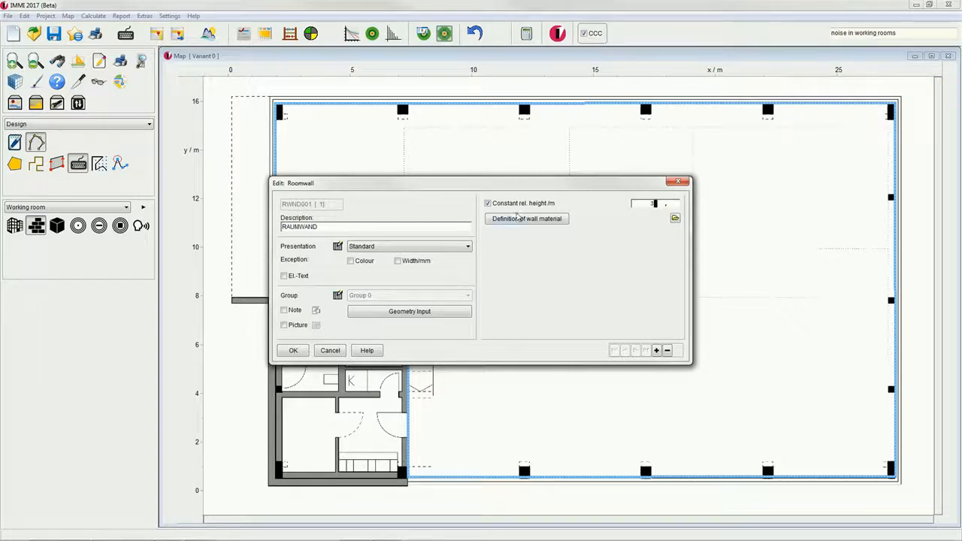
{"action": "left_click", "coordinate": [526, 218]}
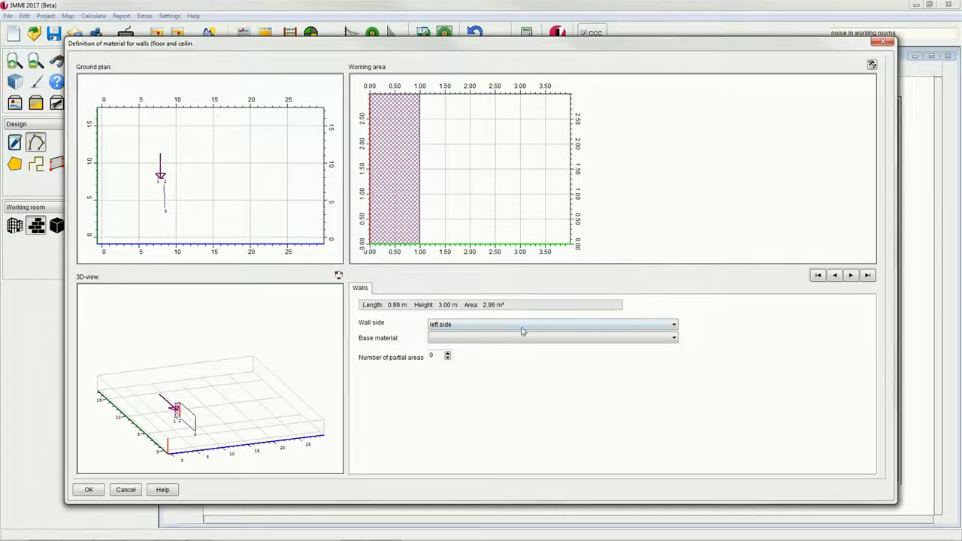
{"action": "left_click", "coordinate": [550, 338]}
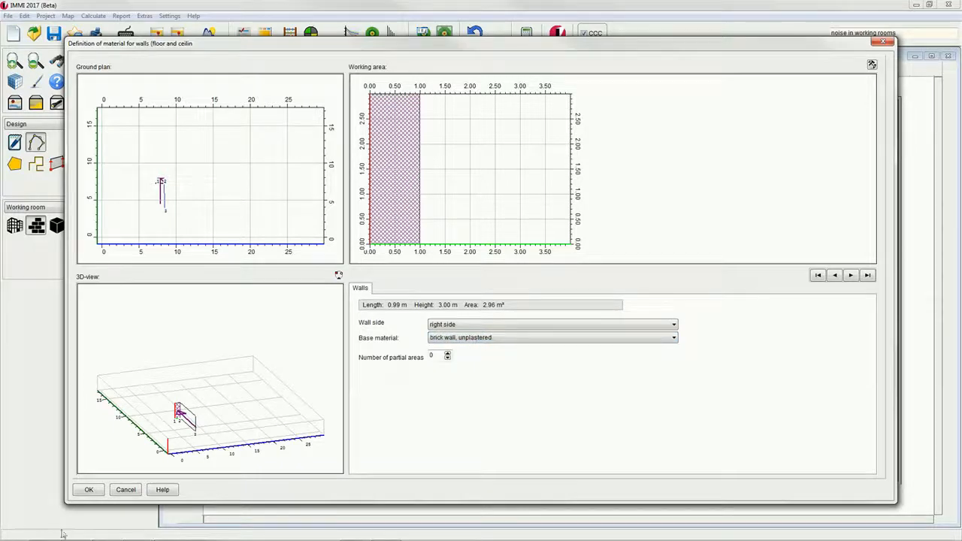
{"action": "left_click", "coordinate": [90, 489]}
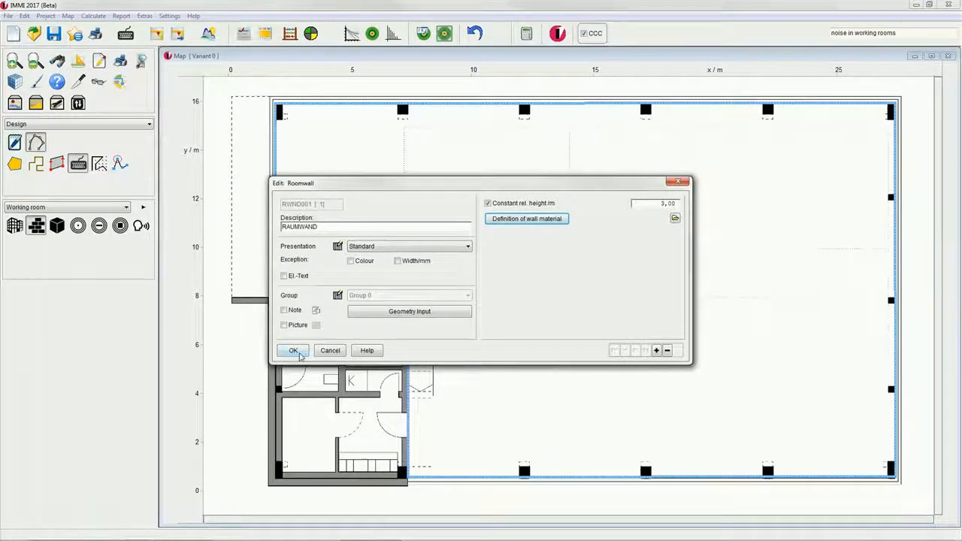
Step: Draw a 1 m high workbench reflection body with veneered wood panel on upper, lower and side parts
{"action": "left_click", "coordinate": [292, 351]}
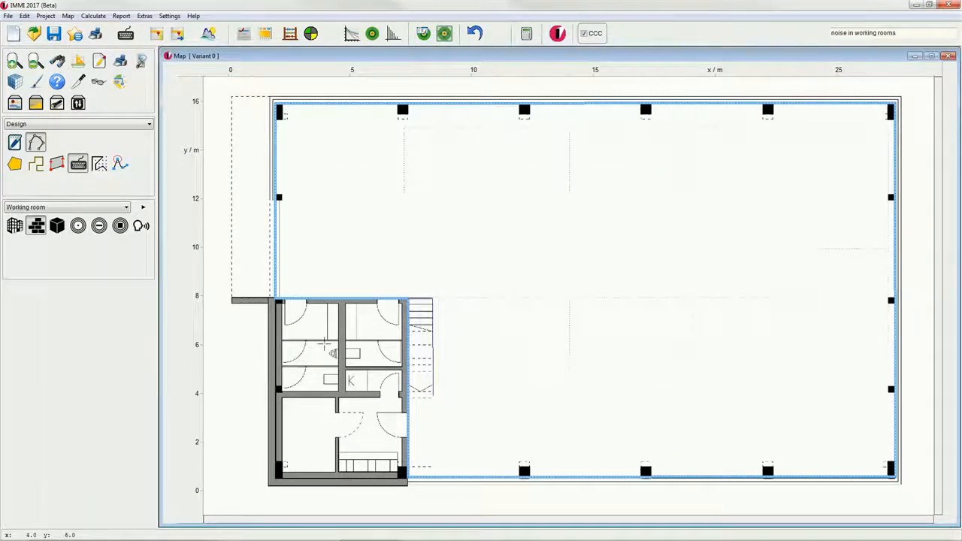
{"action": "left_click", "coordinate": [56, 226]}
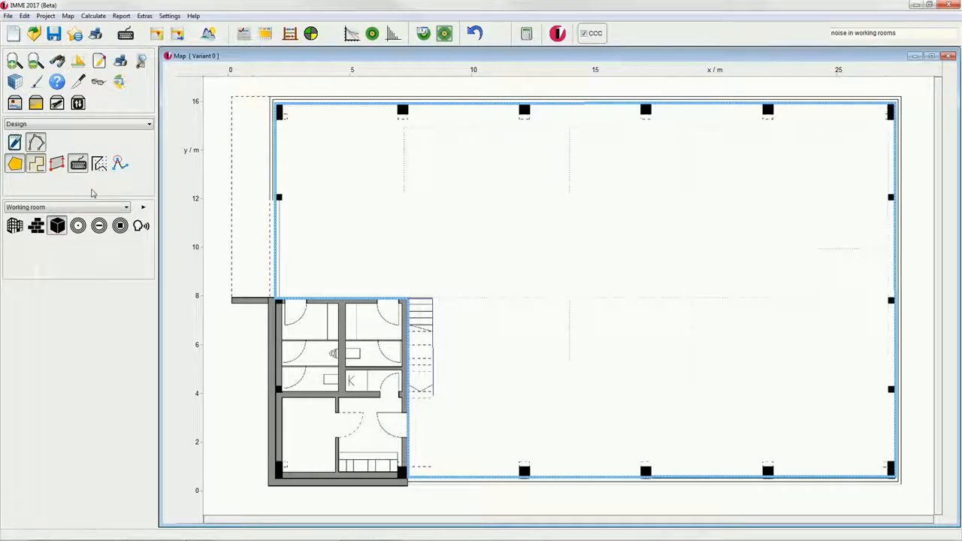
{"action": "mouse_move", "coordinate": [521, 270]}
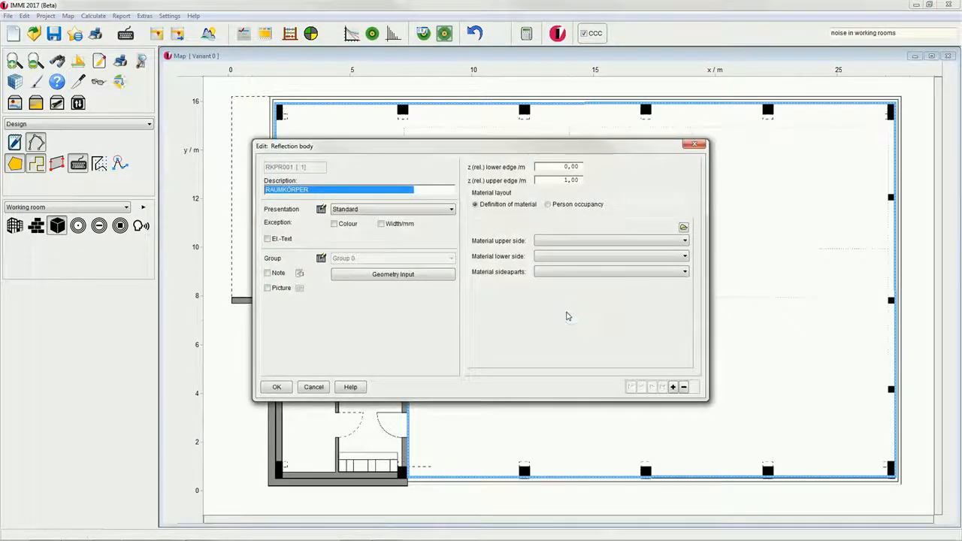
{"action": "left_click", "coordinate": [557, 181]}
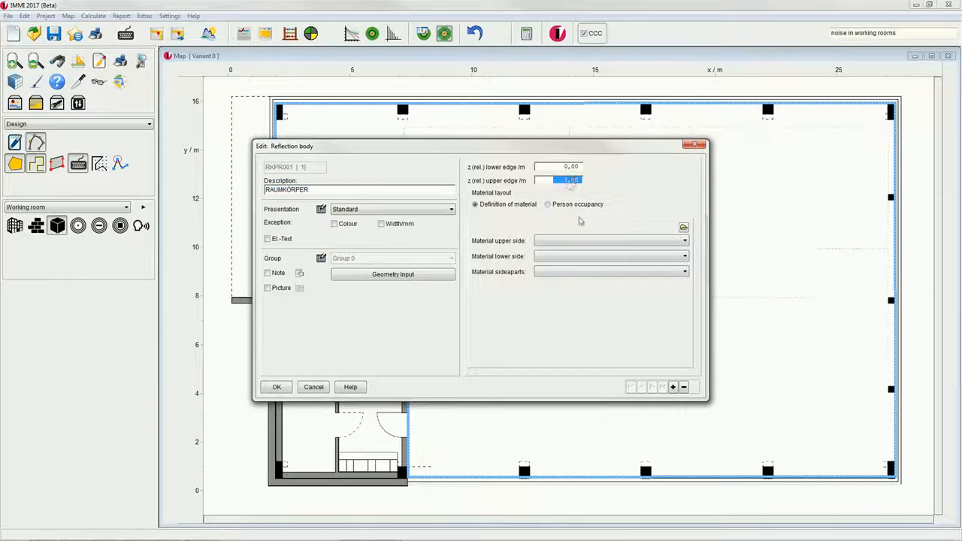
{"action": "left_click", "coordinate": [683, 241]}
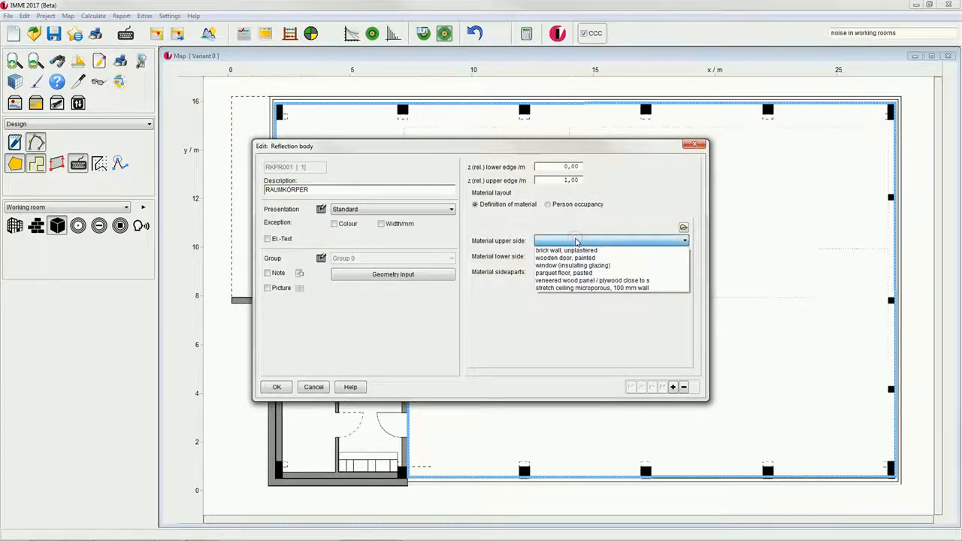
{"action": "left_click", "coordinate": [574, 280]}
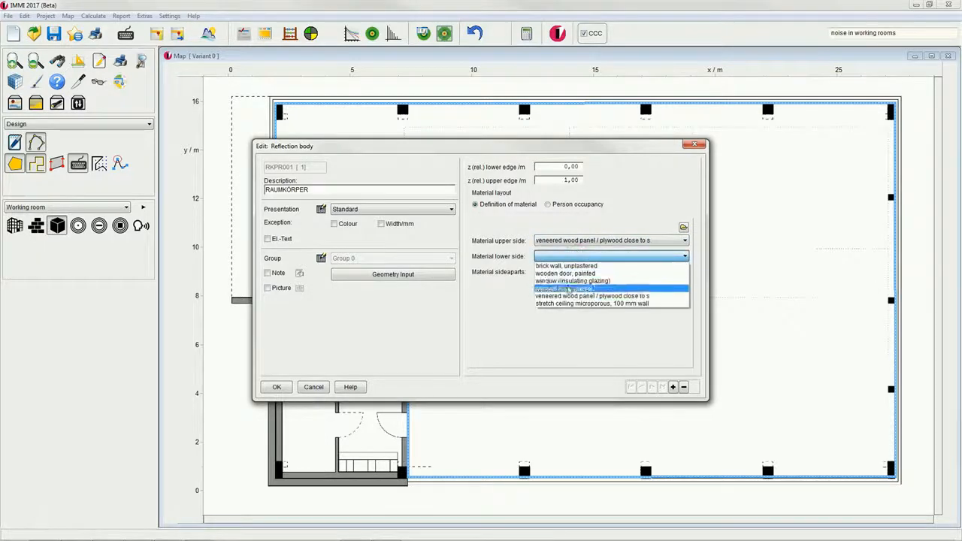
{"action": "left_click", "coordinate": [591, 289]}
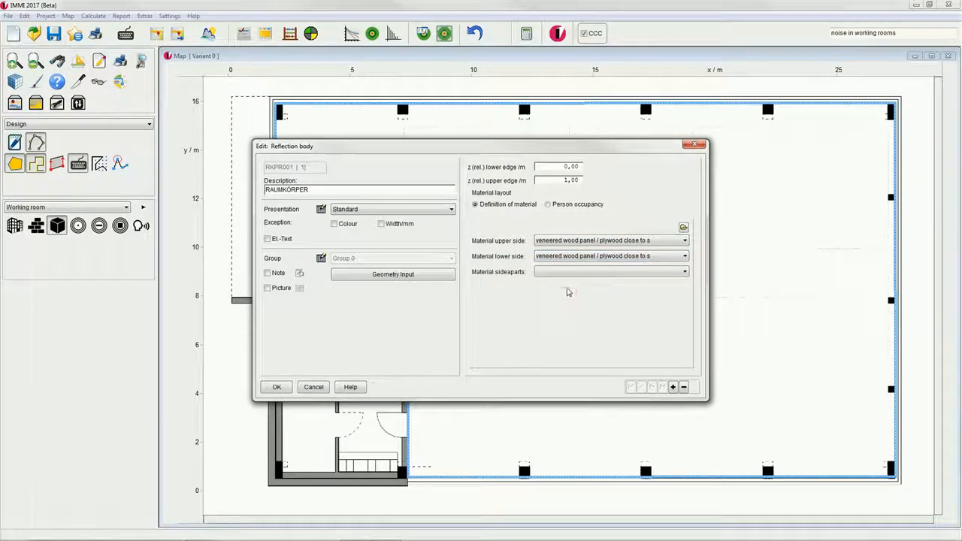
{"action": "left_click", "coordinate": [682, 271]}
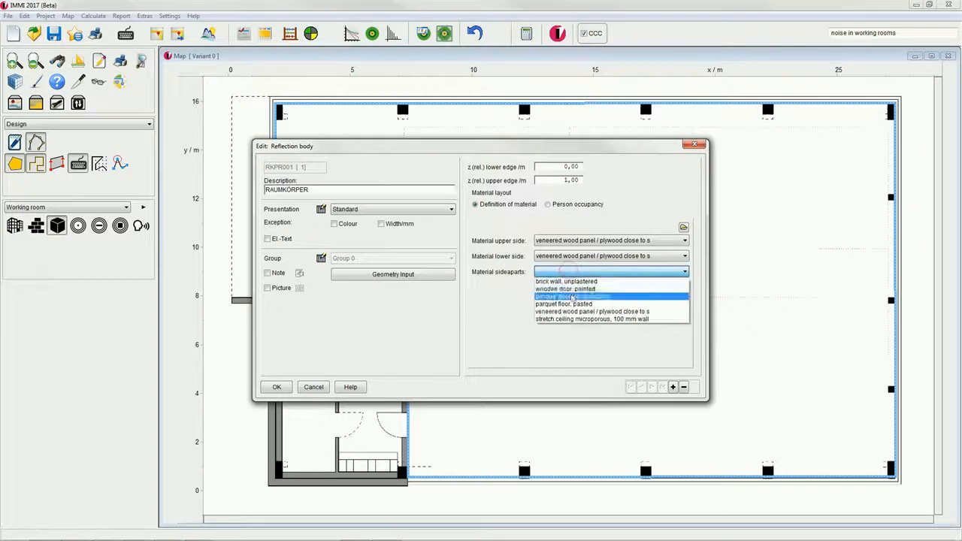
{"action": "left_click", "coordinate": [569, 297]}
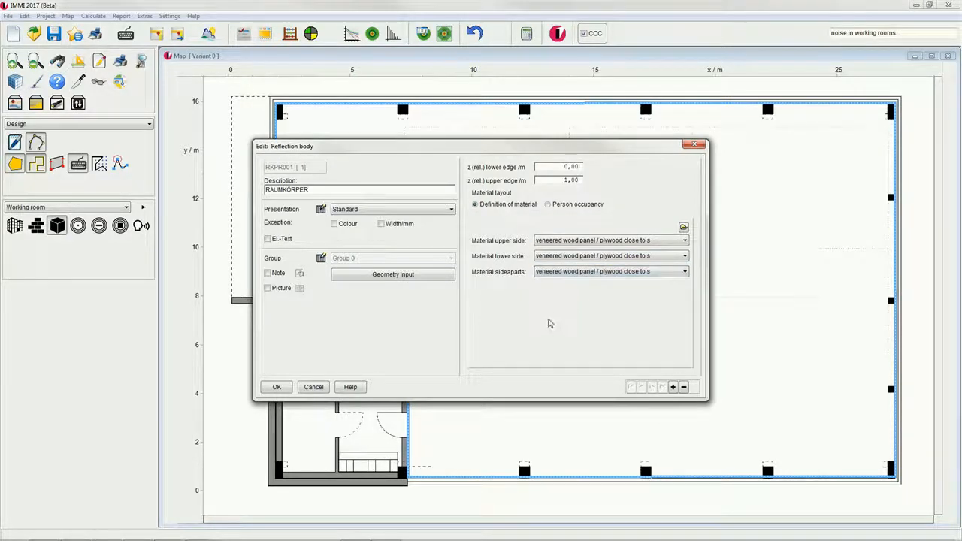
{"action": "mouse_move", "coordinate": [527, 316]}
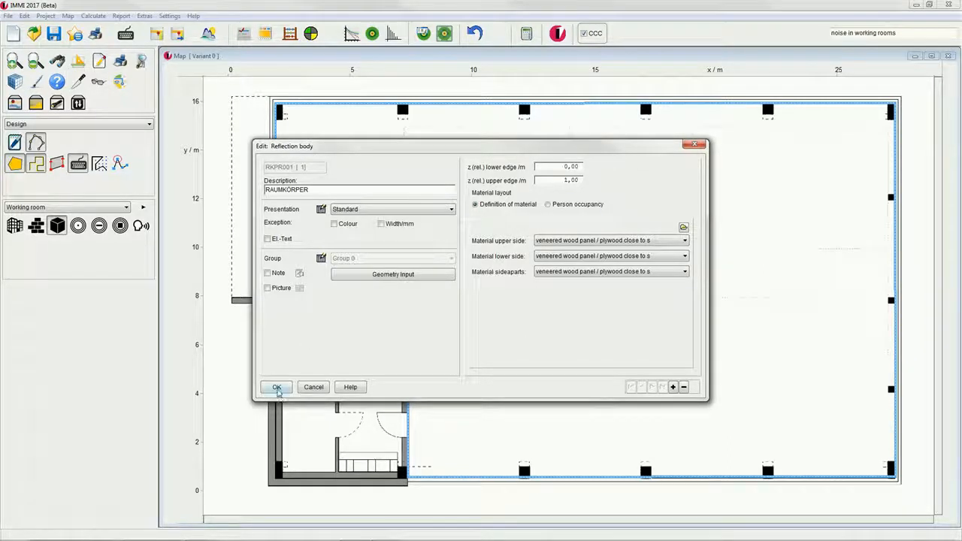
{"action": "left_click", "coordinate": [275, 387]}
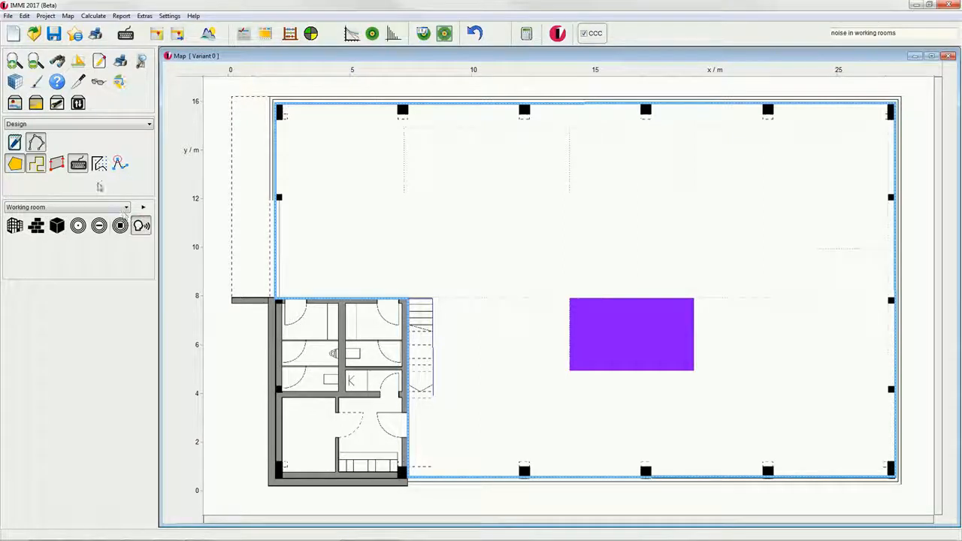
{"action": "mouse_move", "coordinate": [704, 336]}
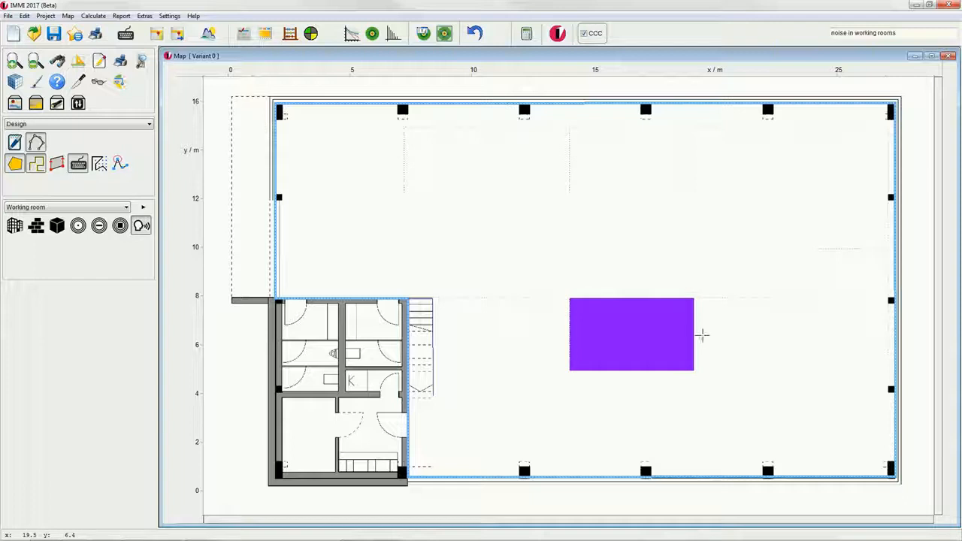
Step: Place a talking-person speaker at the workbench edge and a 105 dB(A) point source
{"action": "double_click", "coordinate": [632, 338]}
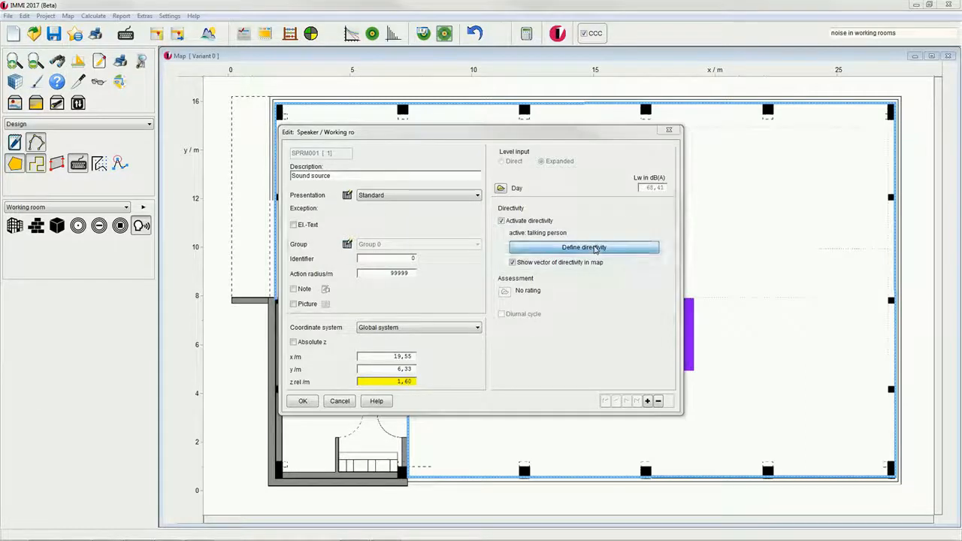
{"action": "left_click", "coordinate": [583, 247]}
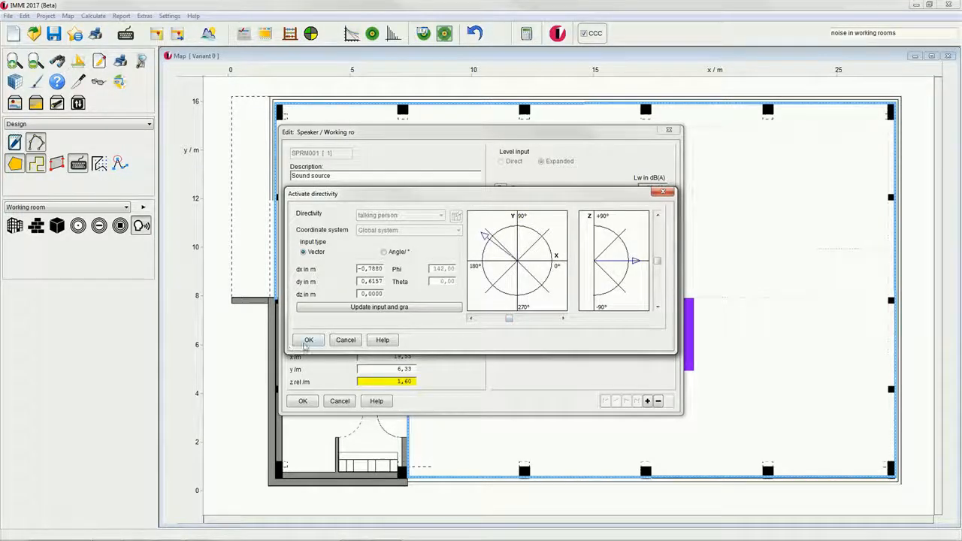
{"action": "left_click", "coordinate": [308, 340]}
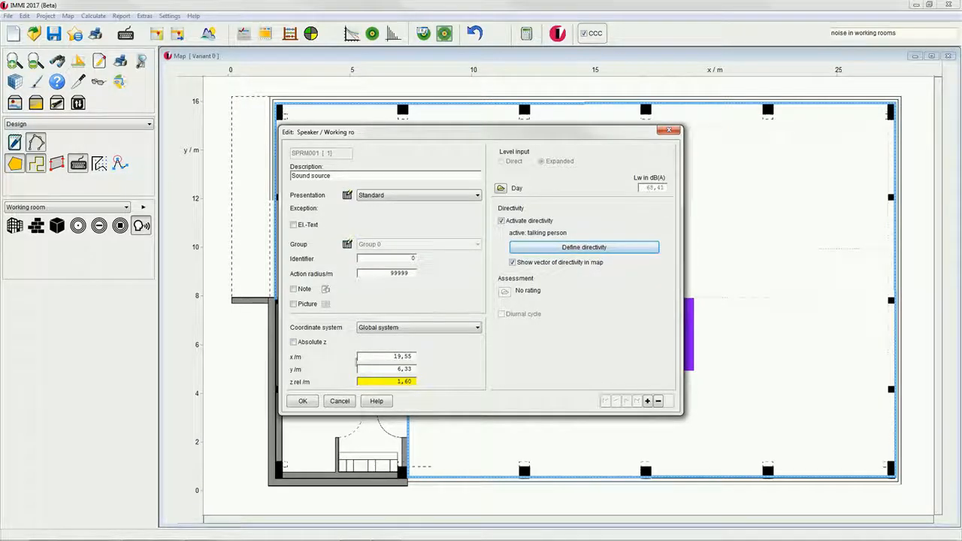
{"action": "left_click", "coordinate": [302, 401]}
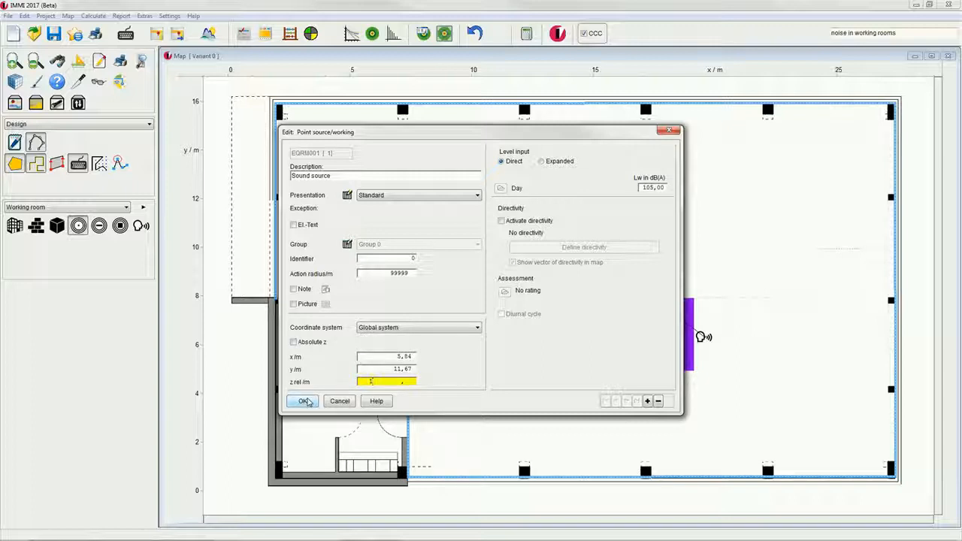
{"action": "left_click", "coordinate": [301, 401]}
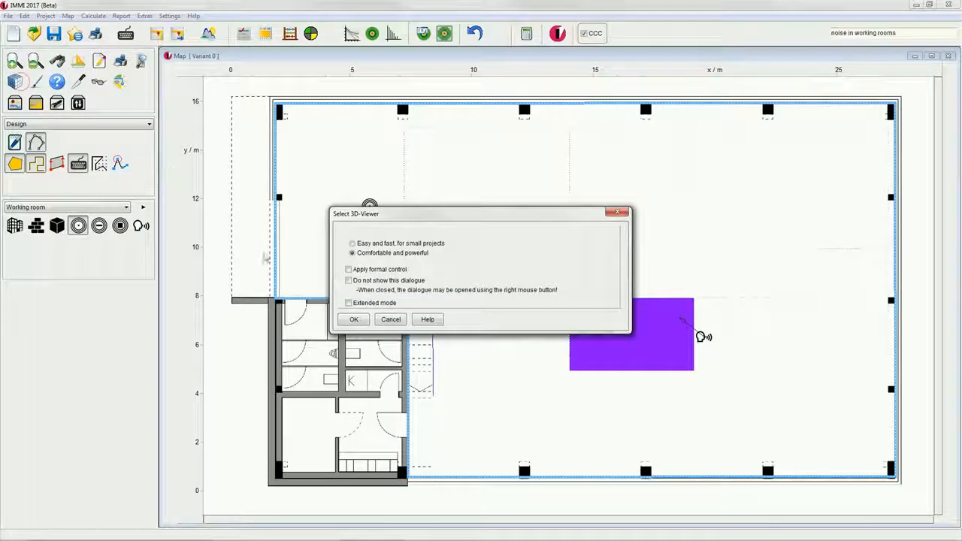
Step: Open the 'Comfortable and powerful' 3D viewer and orbit to view the room from above
{"action": "left_click", "coordinate": [353, 319]}
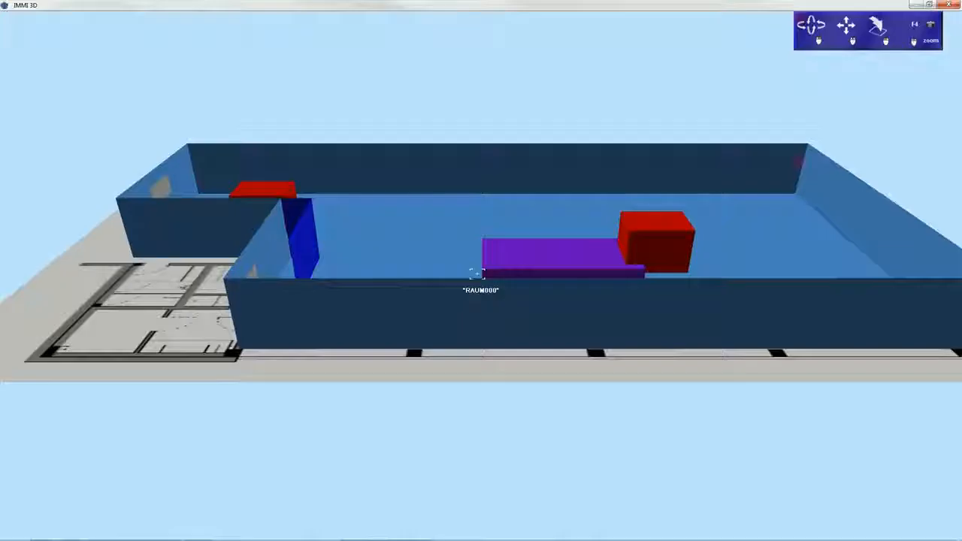
{"action": "left_click_drag", "start_coordinate": [481, 271], "coordinate": [481, 225]}
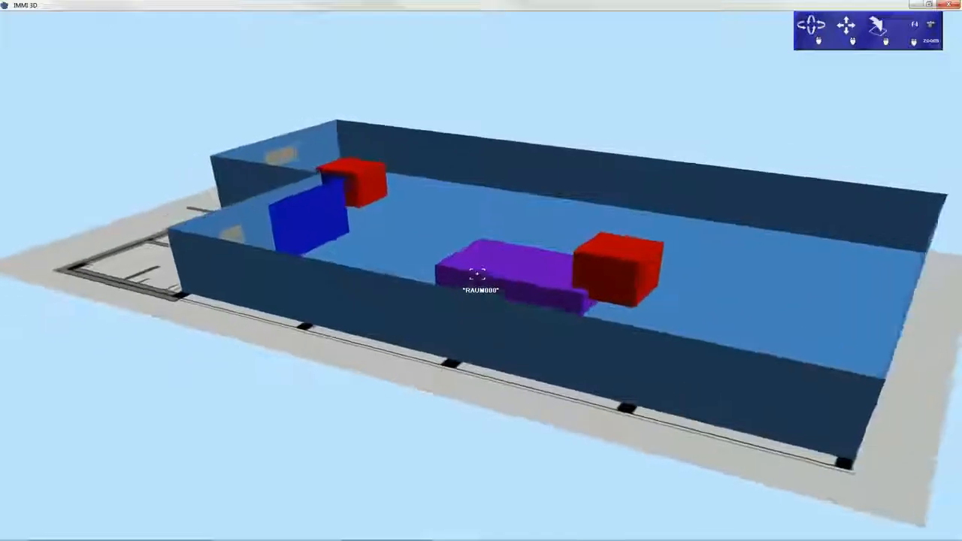